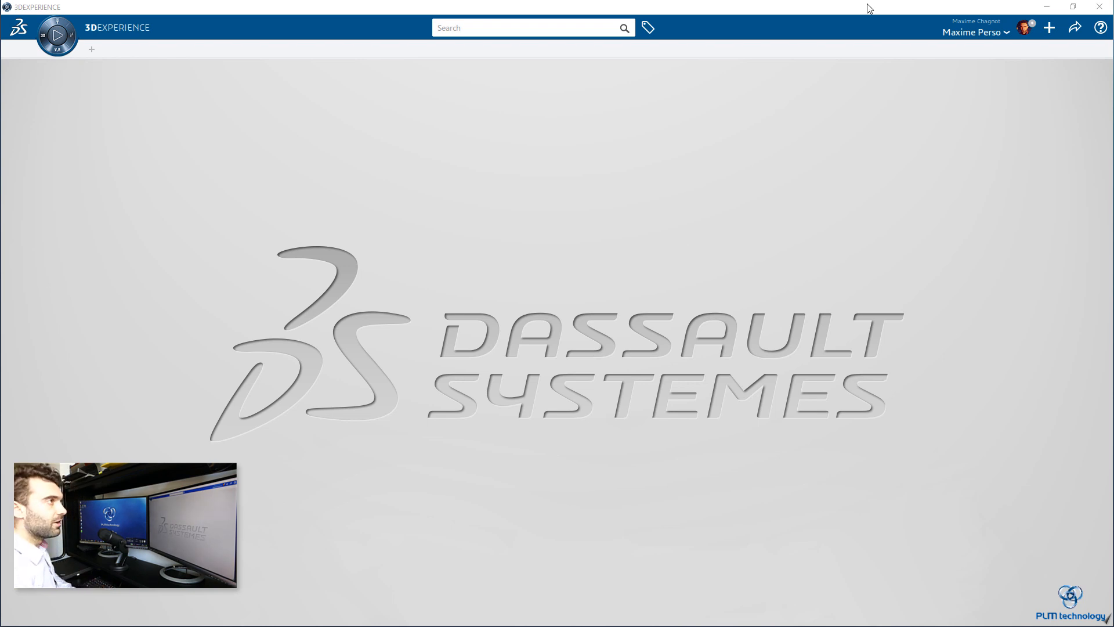
Create a new 3D Part titled 'Wind Turbine Blade'
left_click(1050, 27)
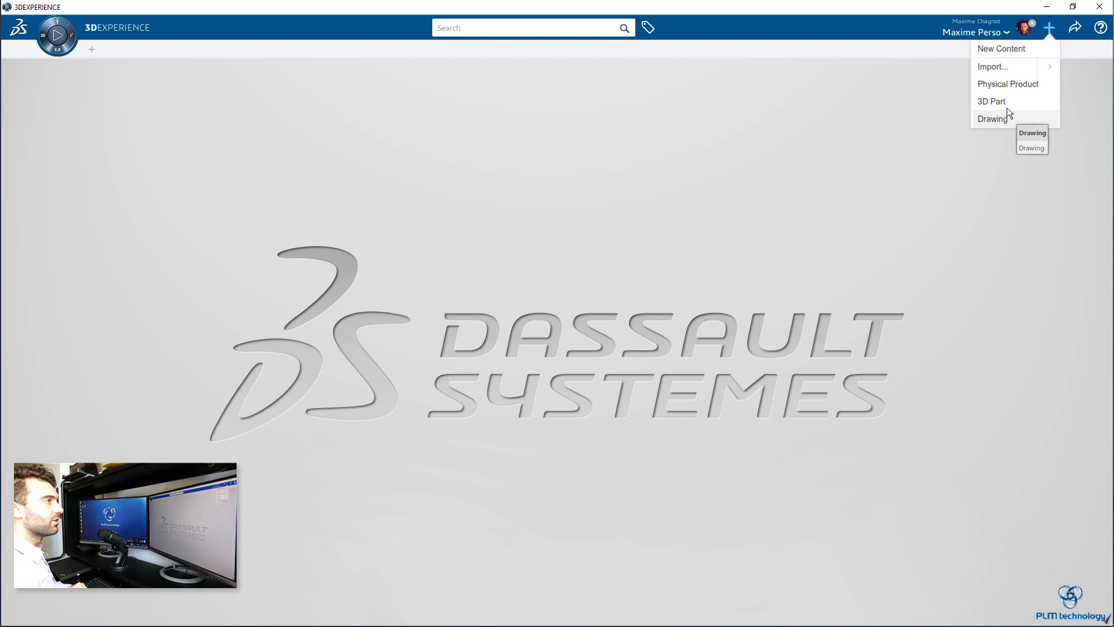
left_click(992, 101)
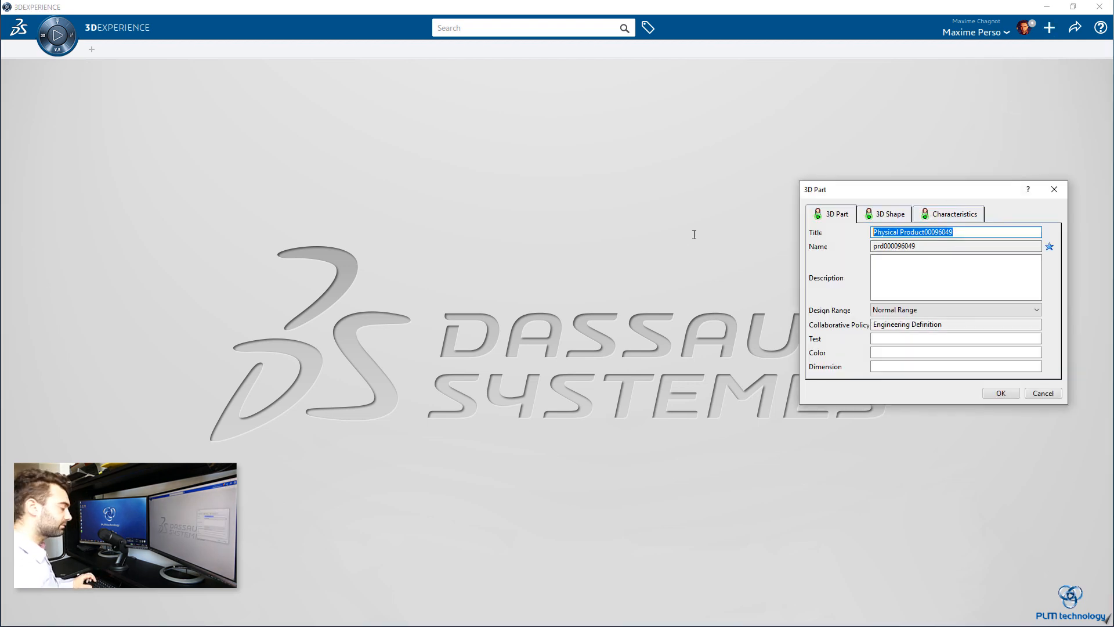
type("Wind Turbine Blade")
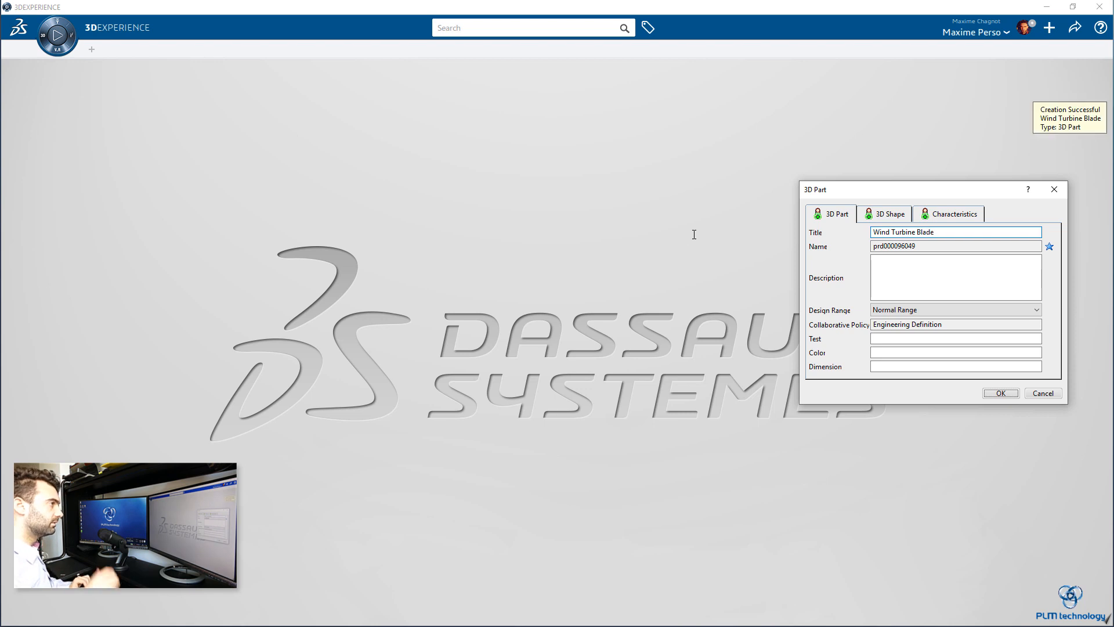
left_click(1000, 393)
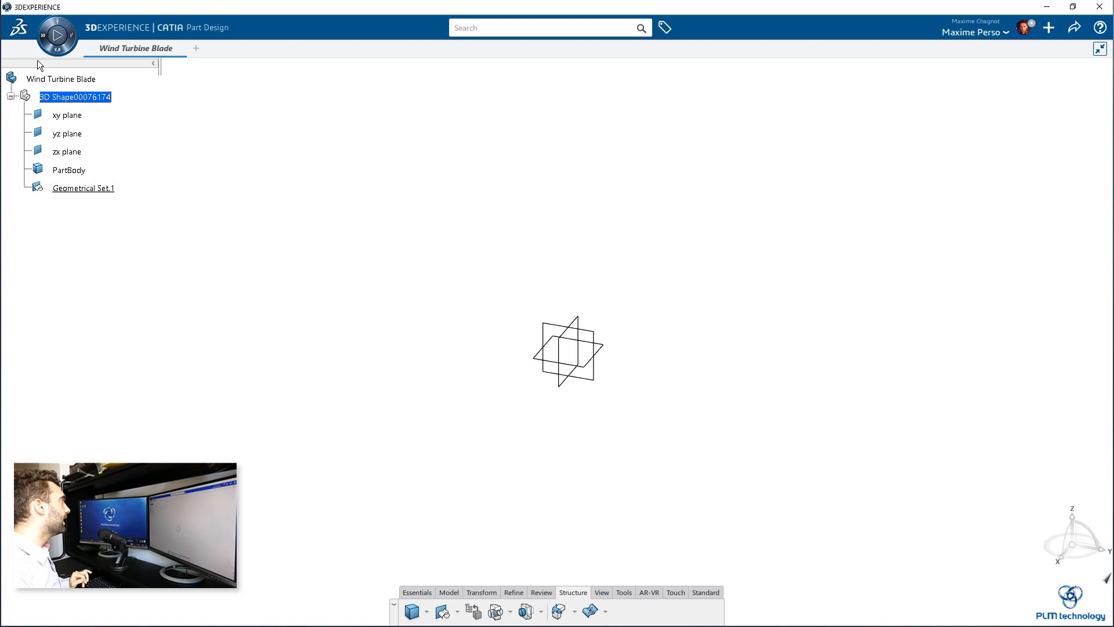
Rename Geometrical Set.1 to 'Help' and open the compass app list for Generative Shape Design
right_click(83, 188)
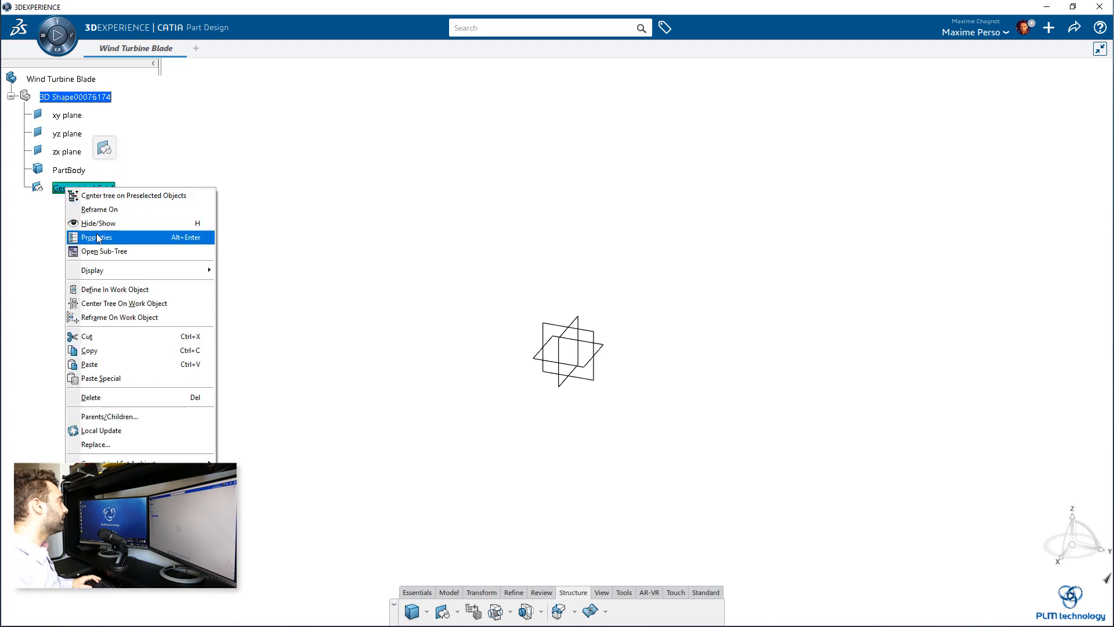
left_click(96, 237)
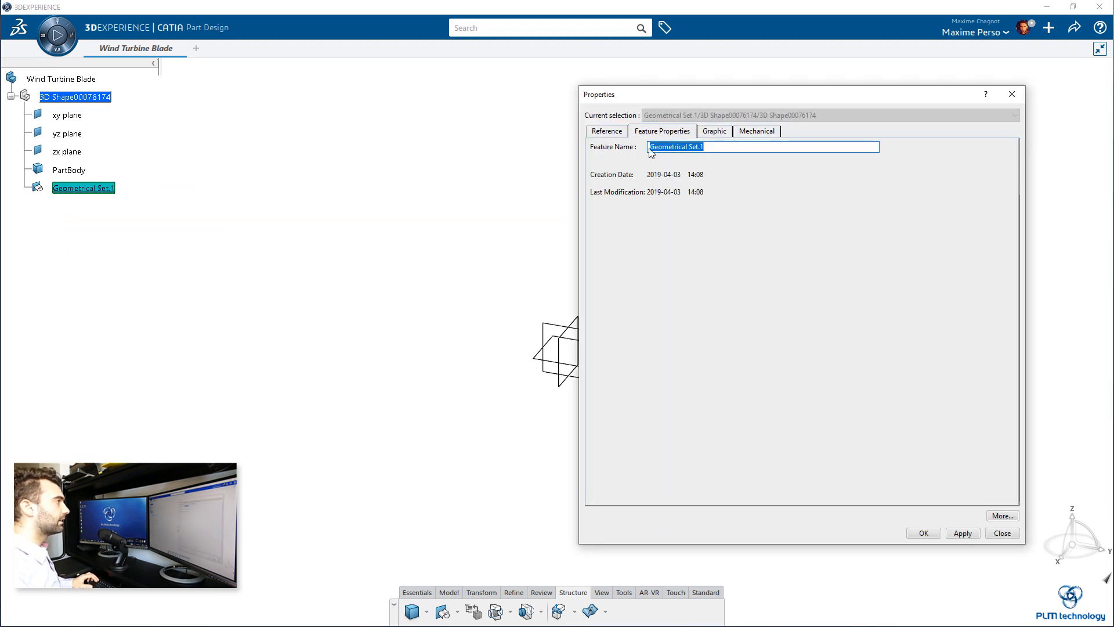
type("Help")
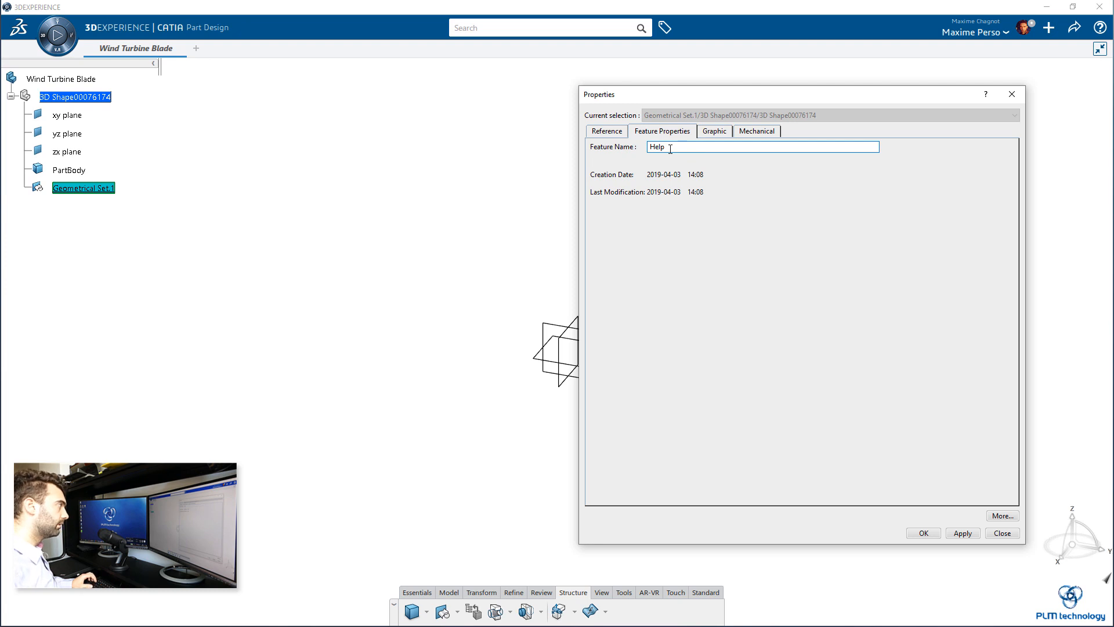
left_click(924, 532)
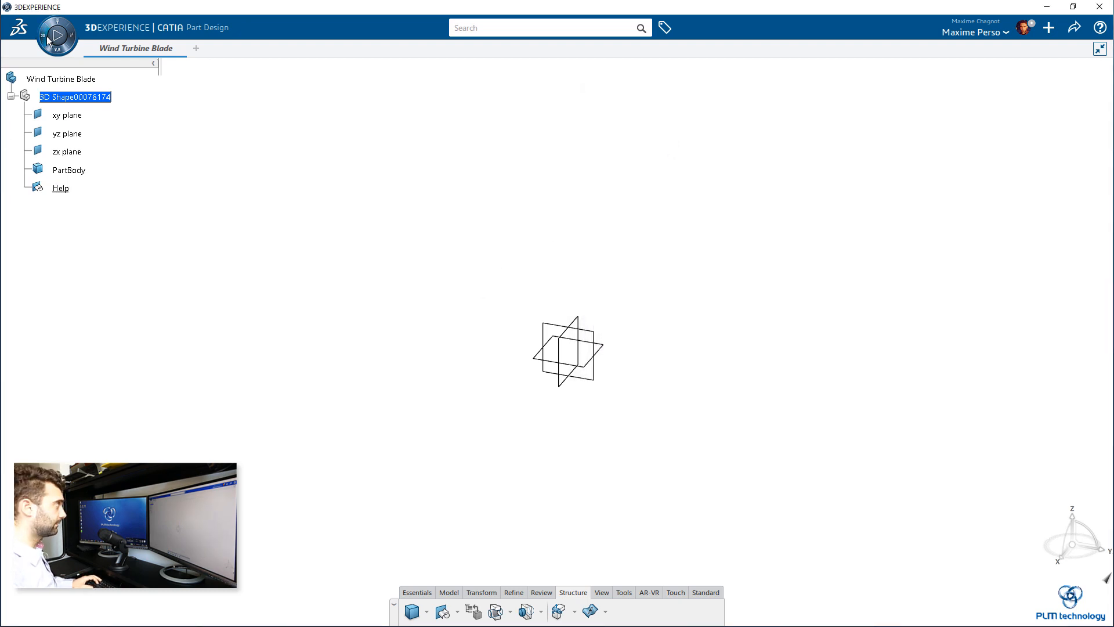
left_click(57, 37)
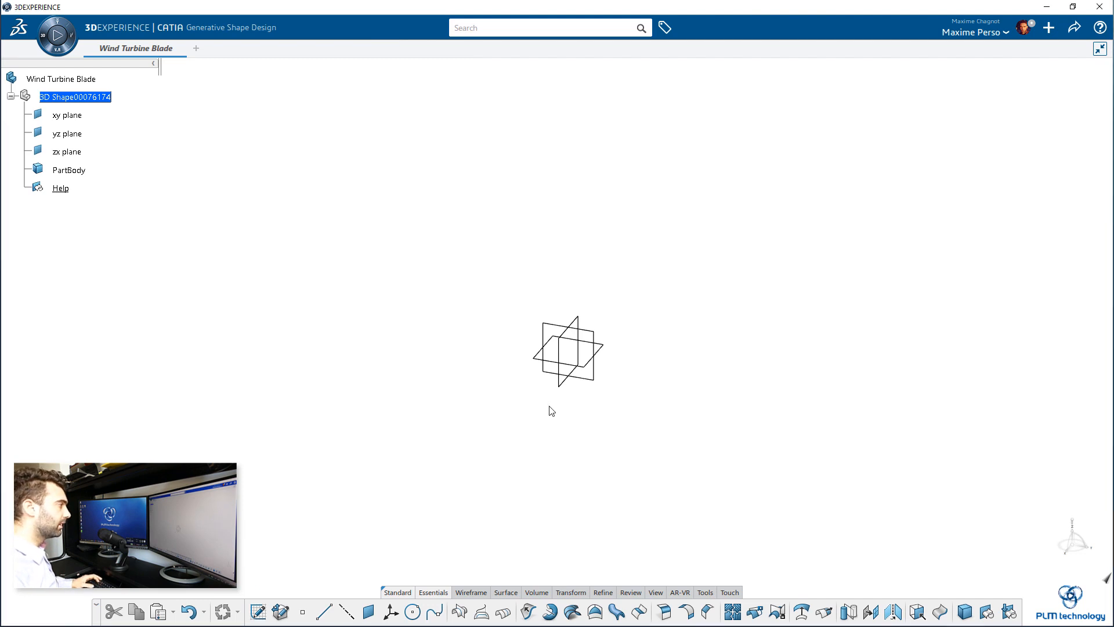
Create a point at 0,0,0 and a plane offset 1000 mm from the zx plane
left_click(302, 612)
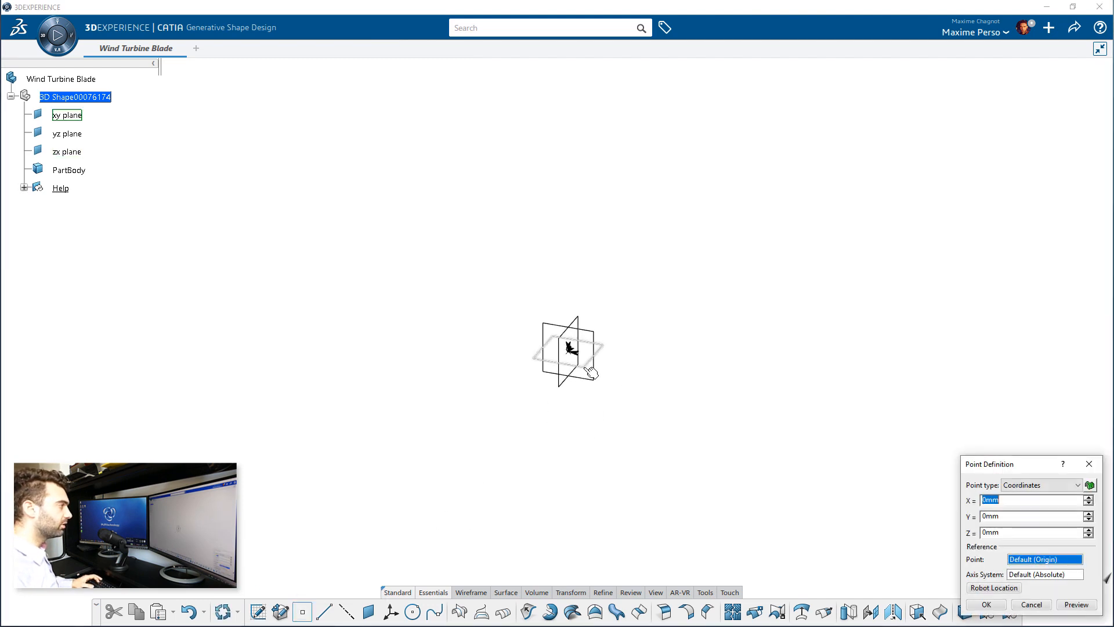
left_click(984, 605)
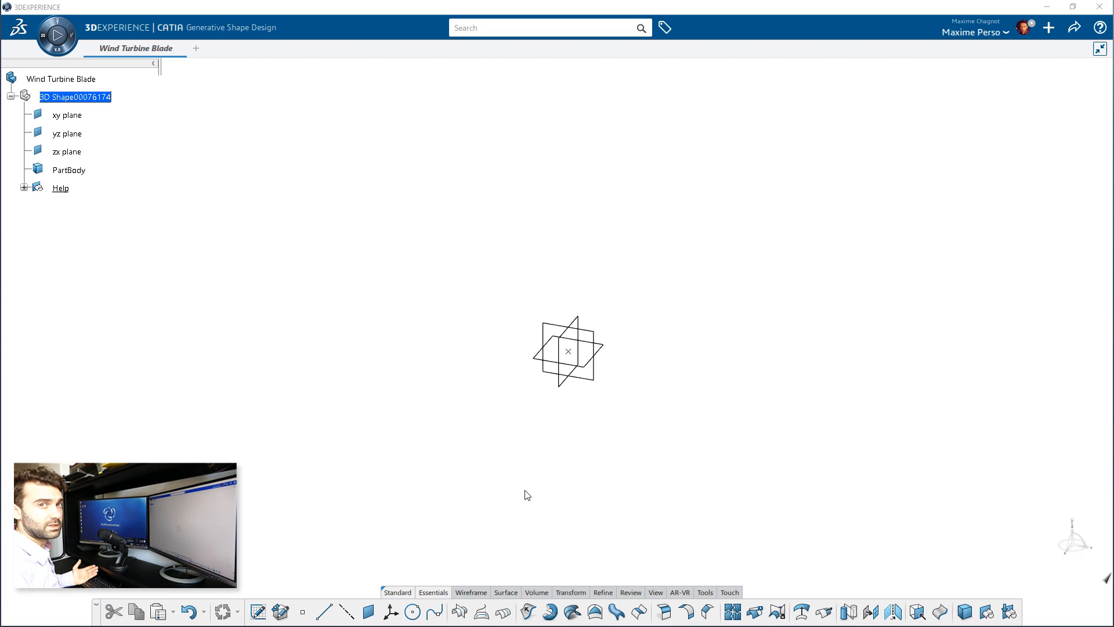
left_click(368, 612)
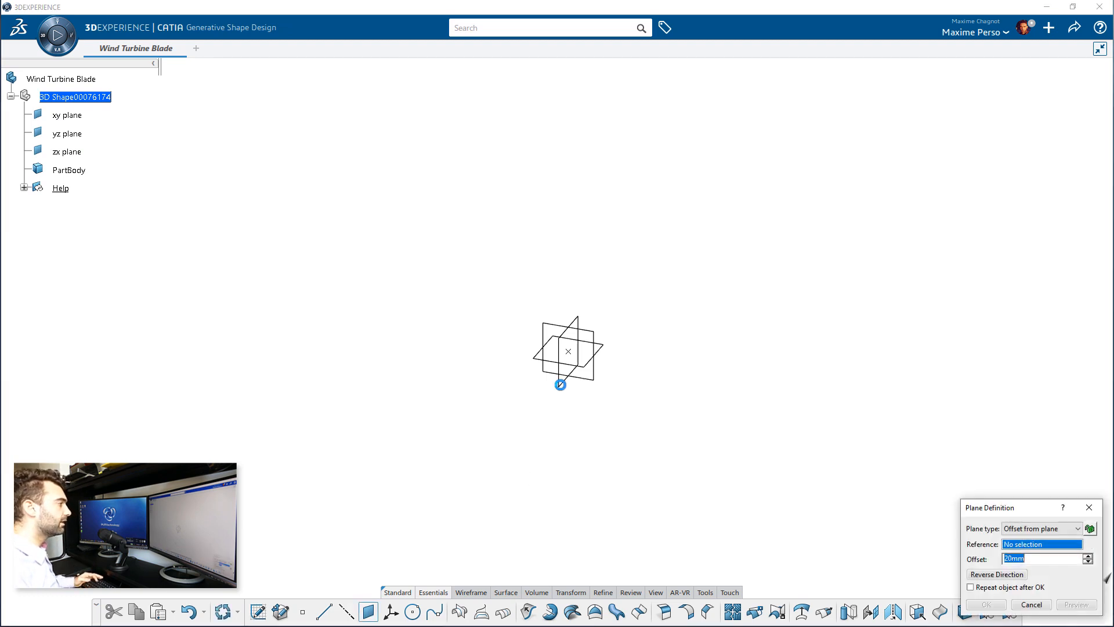
left_click(66, 152)
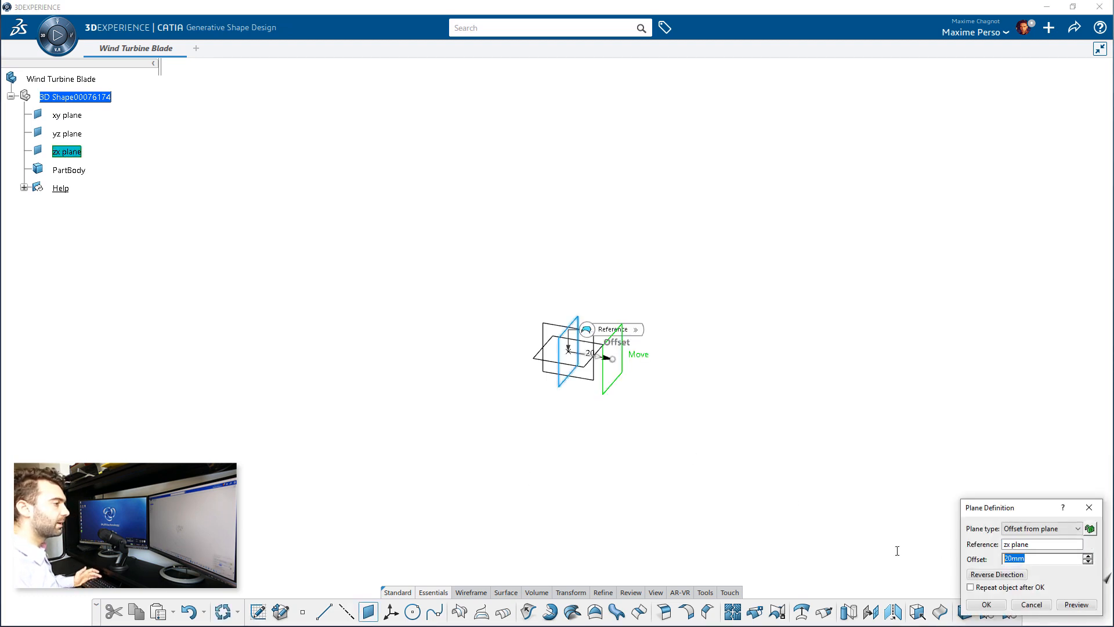
type("1000")
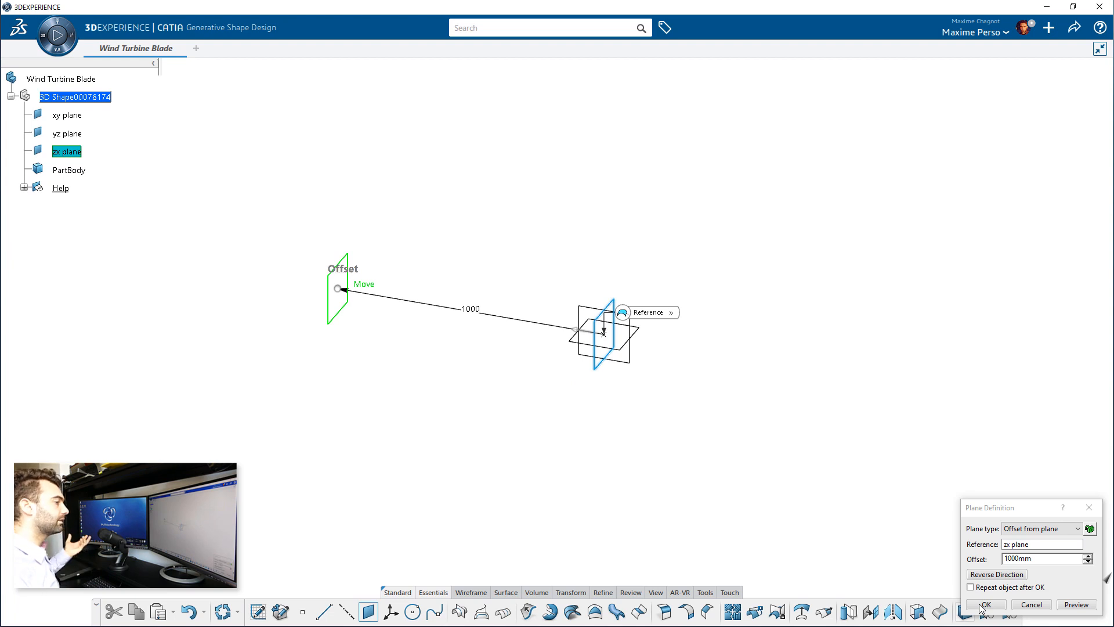
left_click(1032, 604)
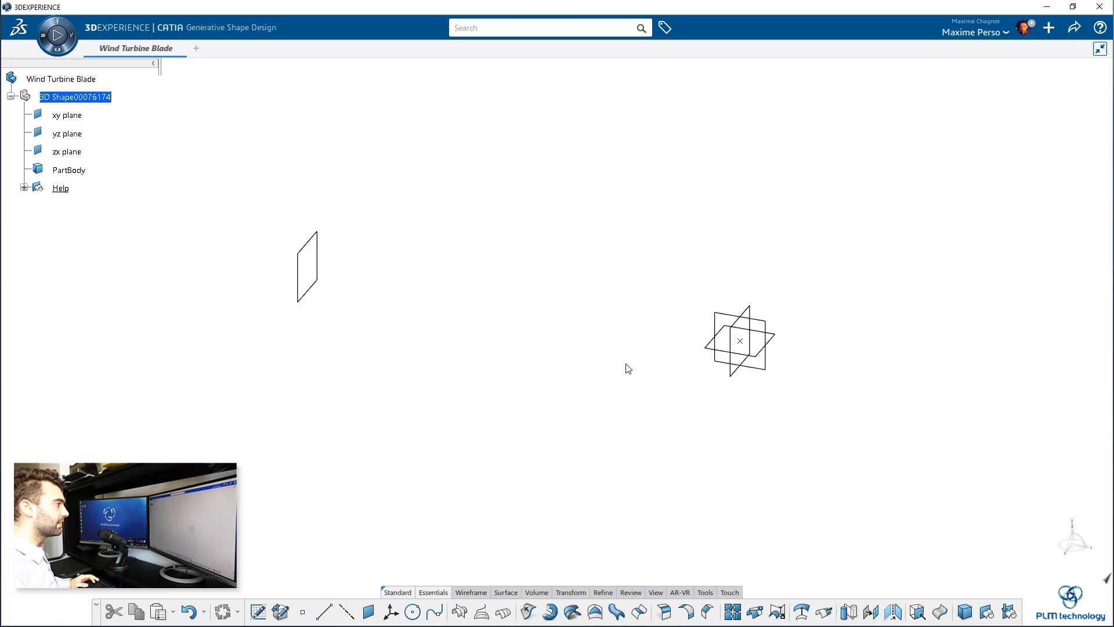
left_click_drag(628, 368, 588, 399)
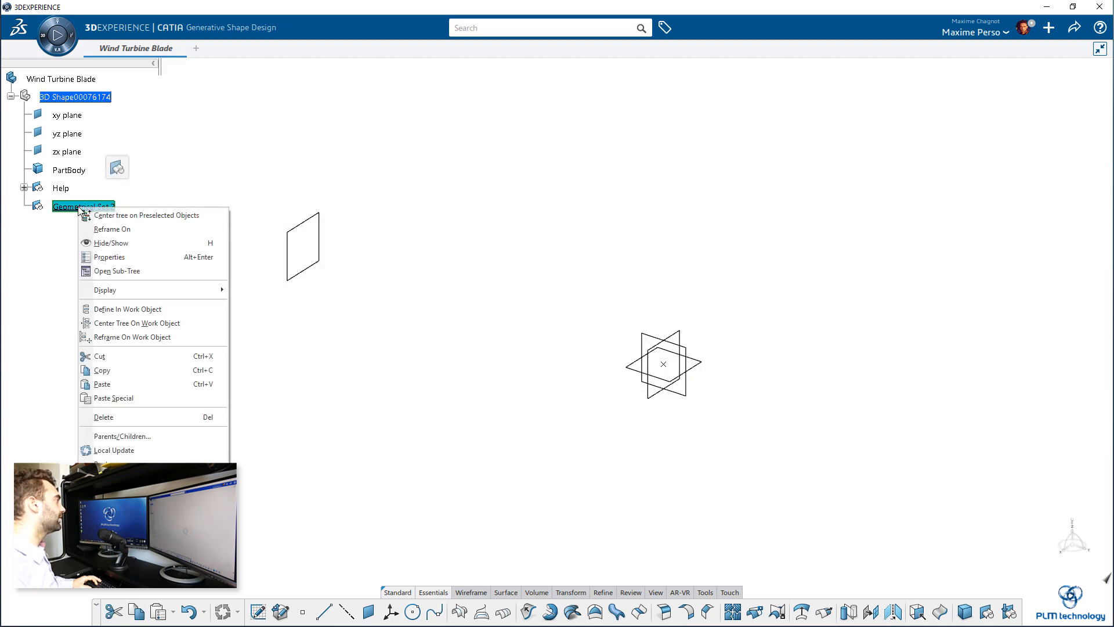
Rename the new geometrical set to 'Blade' and launch Imagine & Shape via an 'ima' search
left_click(109, 257)
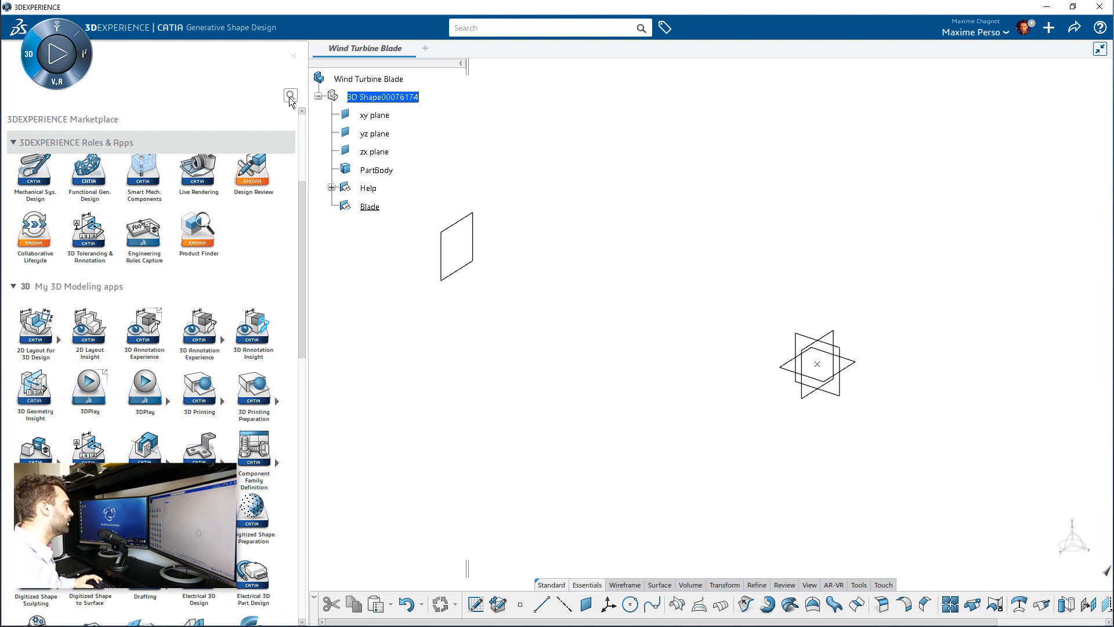
type("ima")
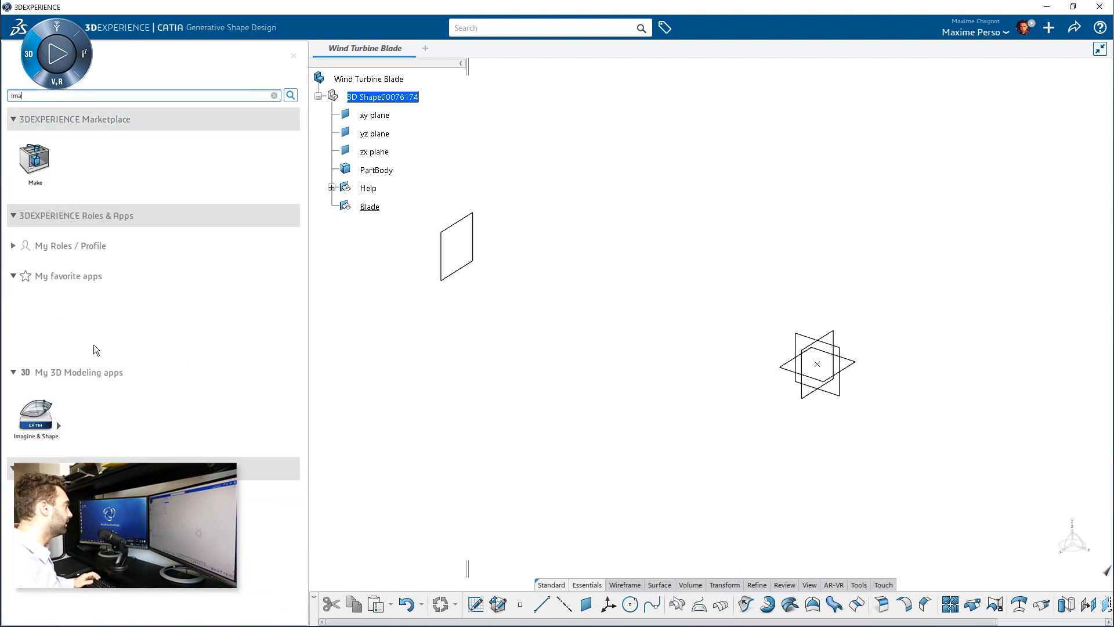
left_click(35, 412)
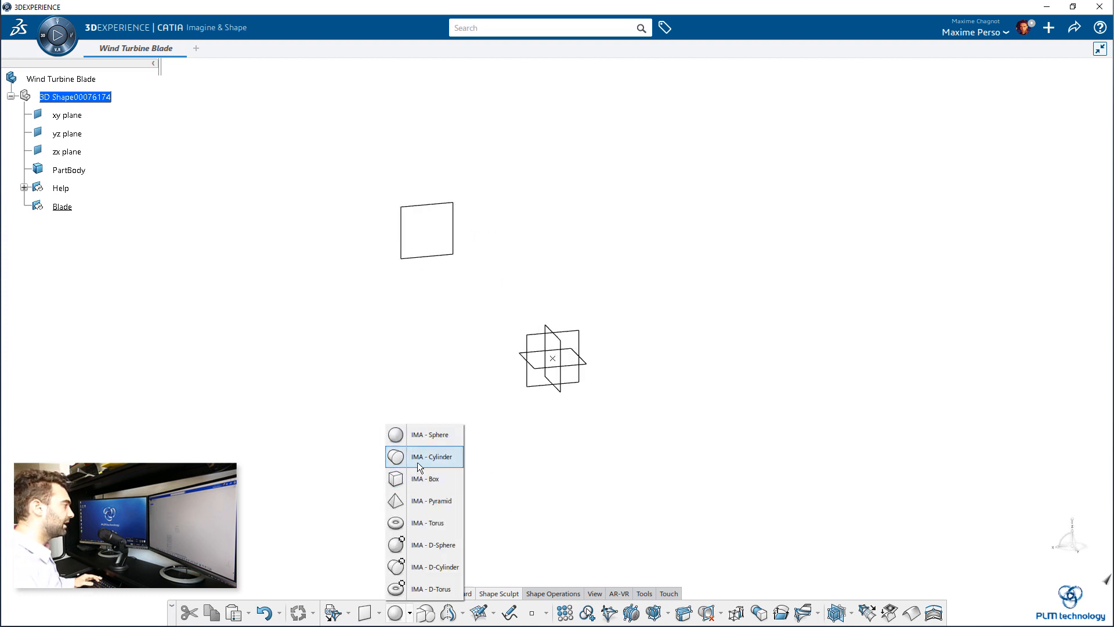
mouse_move(424, 544)
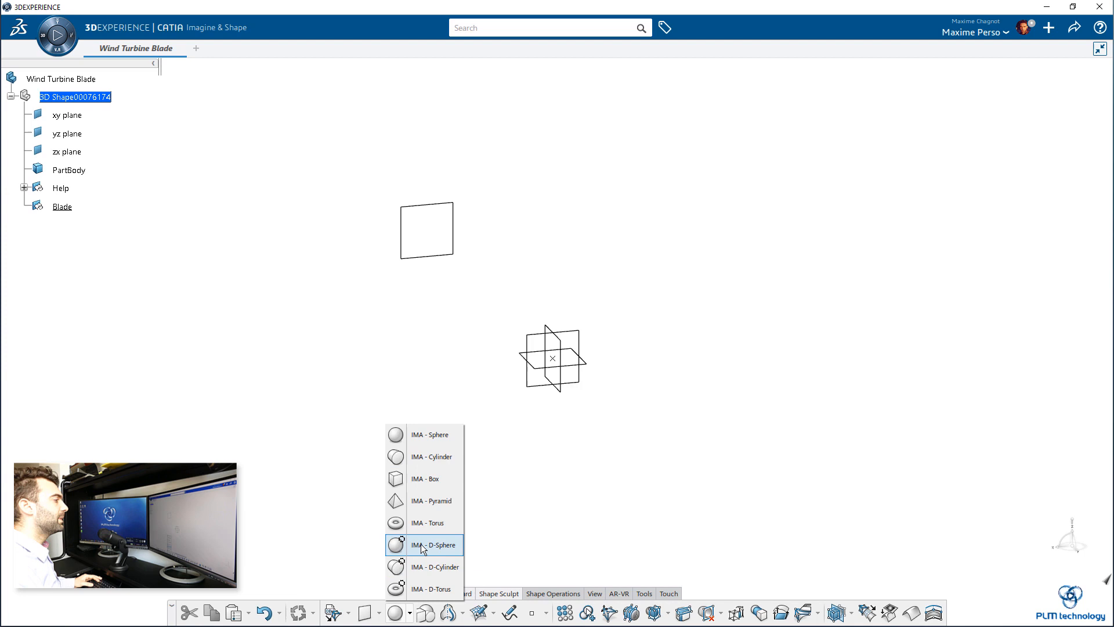
mouse_move(423, 567)
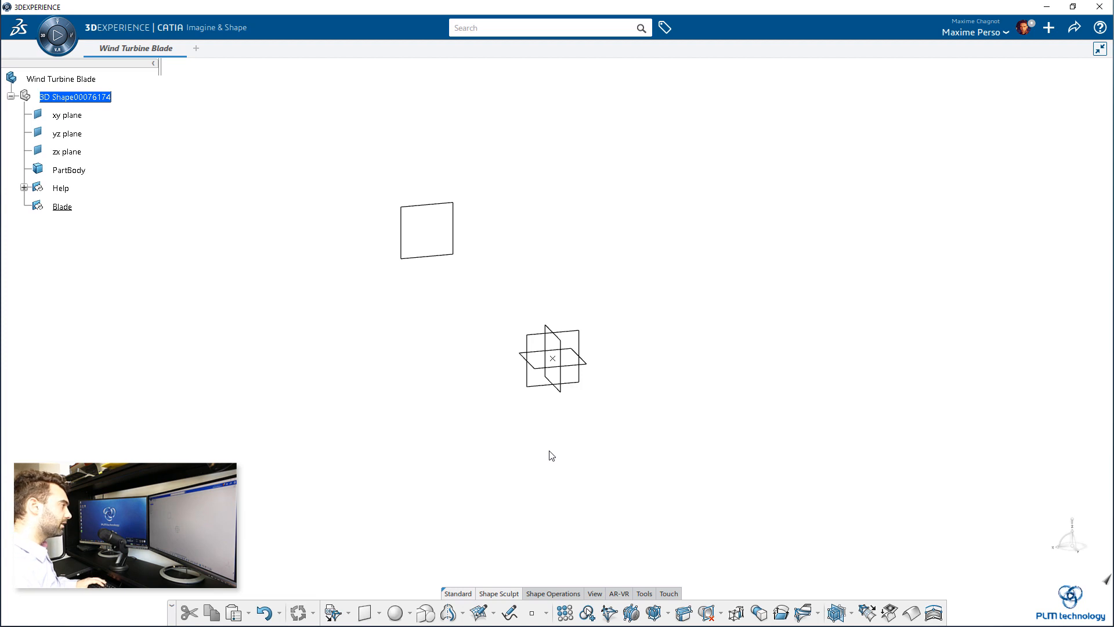
mouse_move(494, 439)
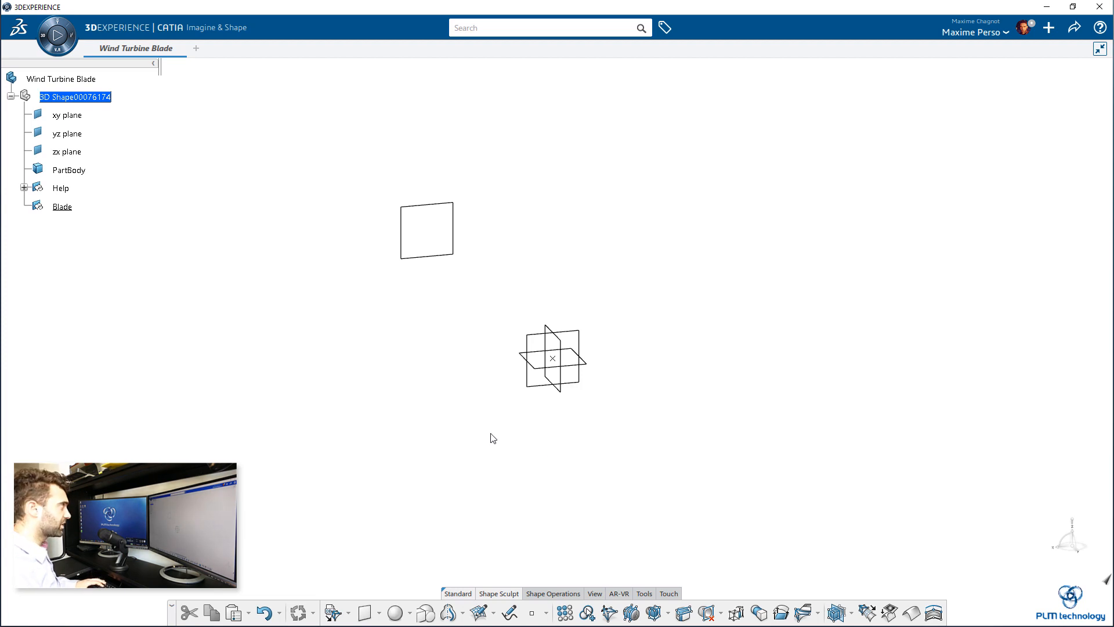
mouse_move(535, 479)
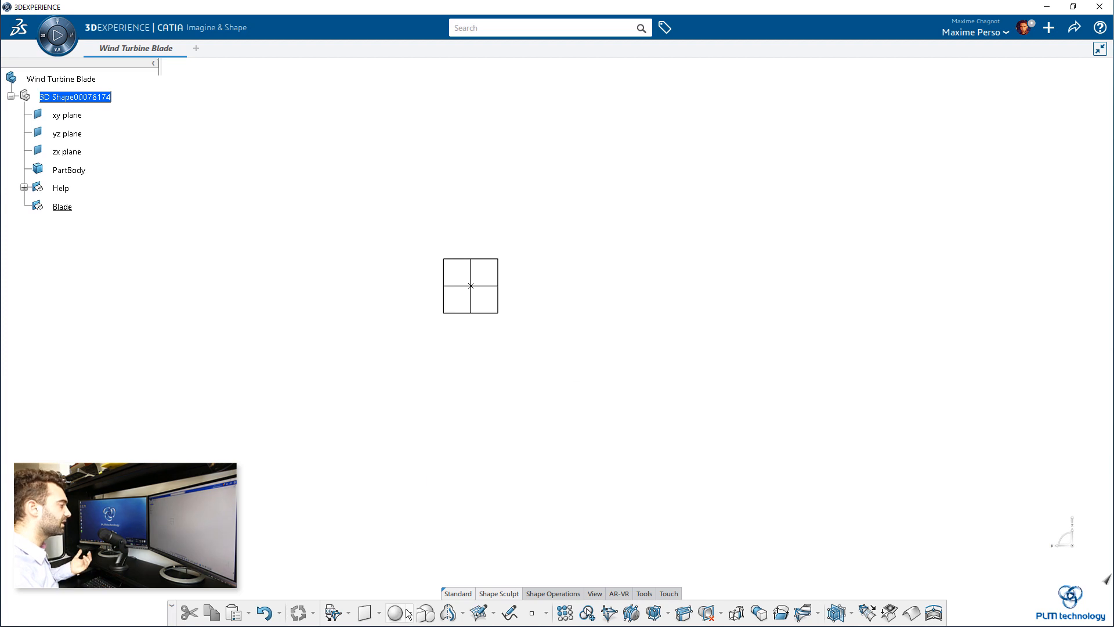
Create an IMA - D-Cylinder subdivision primitive from the primitives dropdown
left_click(396, 613)
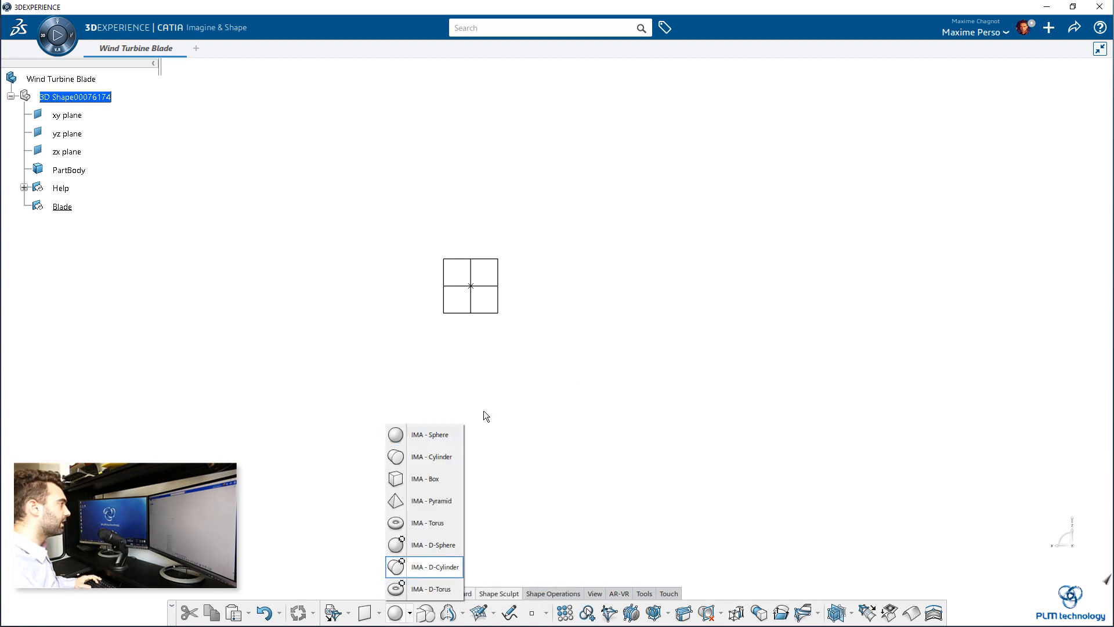
left_click(435, 567)
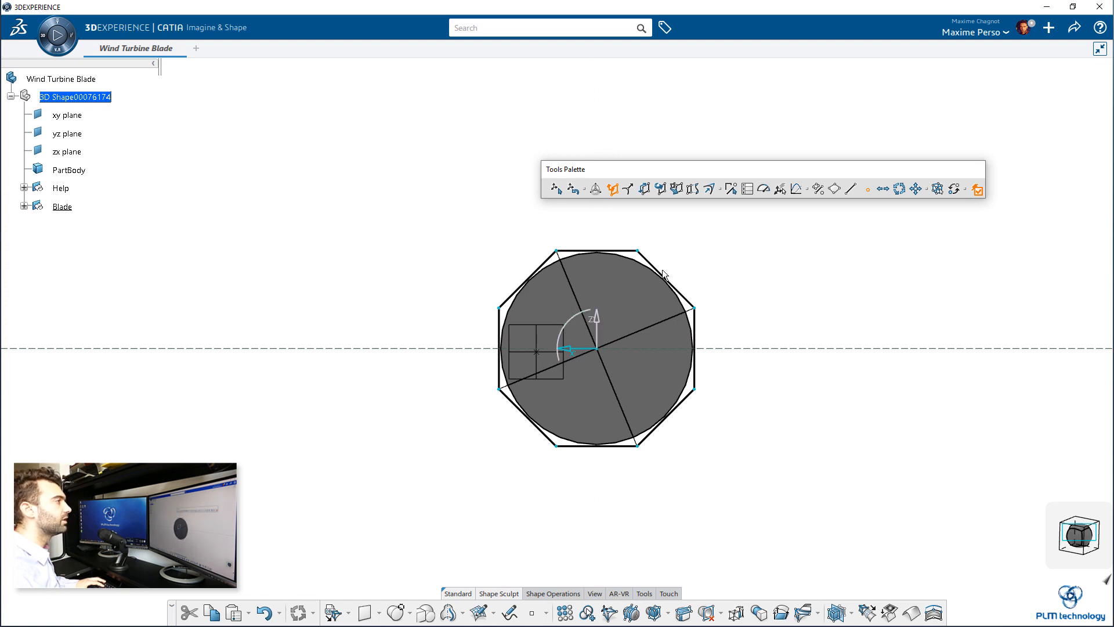
mouse_move(748, 188)
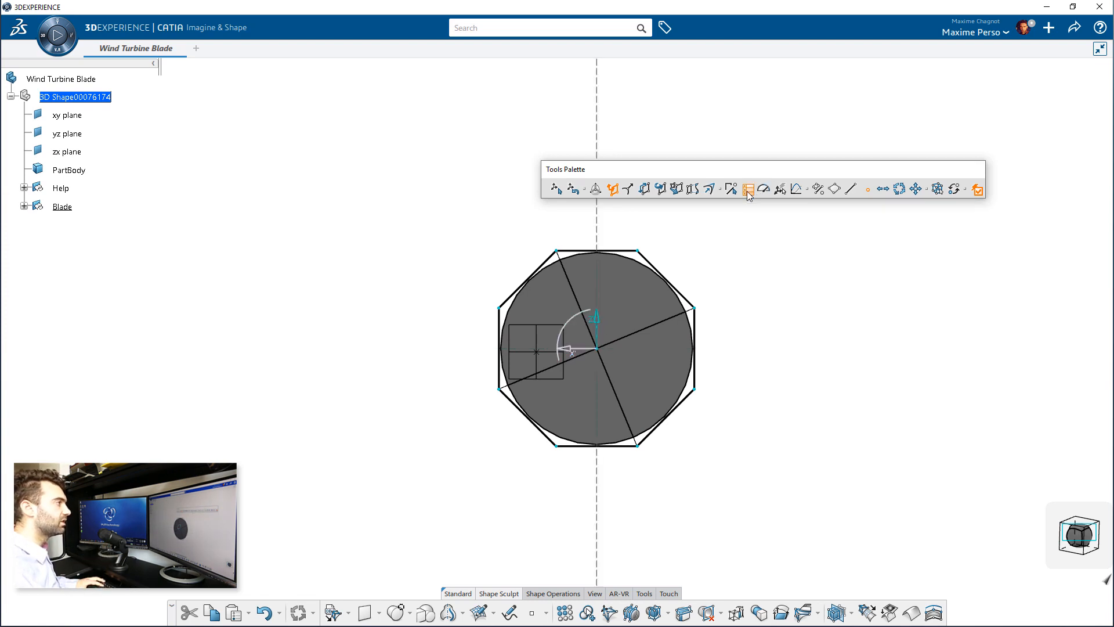
Rotate and scale the D-Cylinder cage with the robot manipulator
left_click(748, 188)
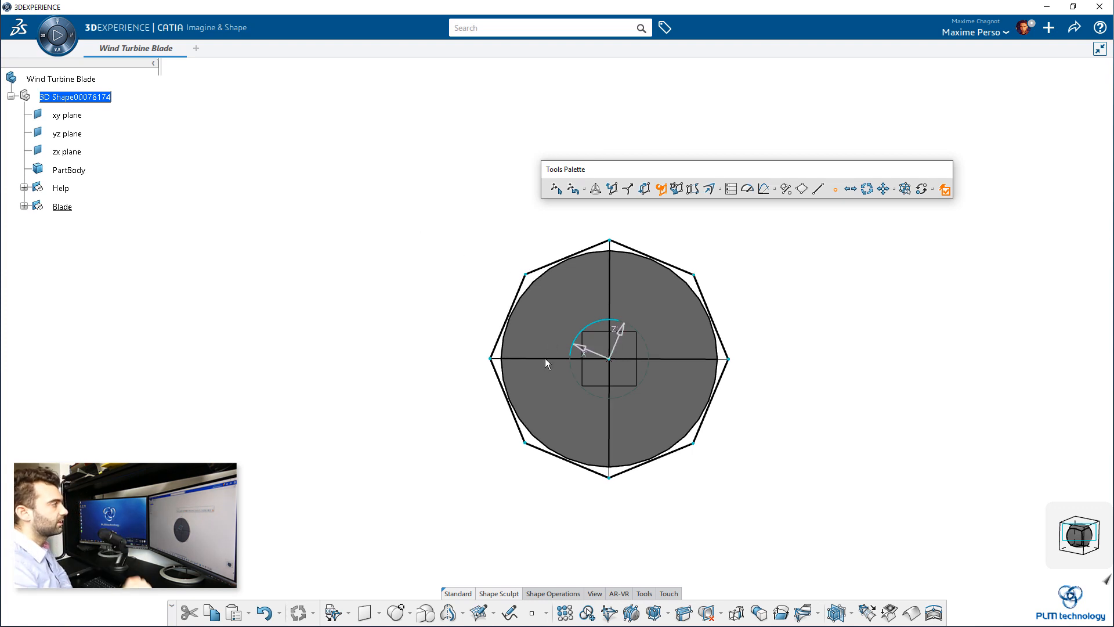
mouse_move(576, 194)
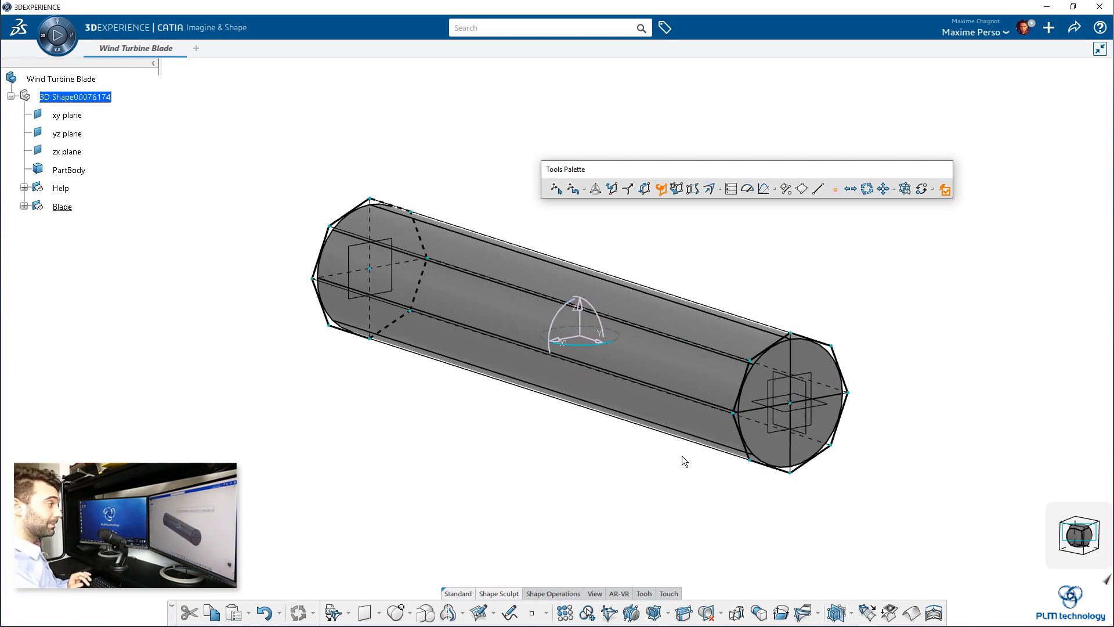
mouse_move(669, 477)
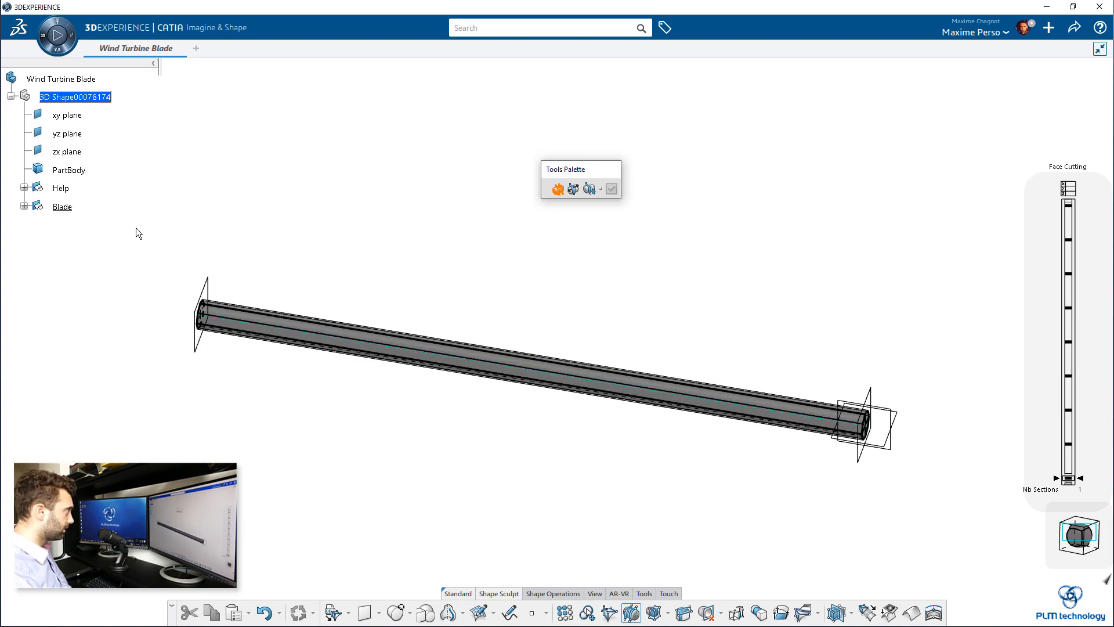
Cut a new section loop across the beam faces at a ratio of about 0.87
left_click(23, 206)
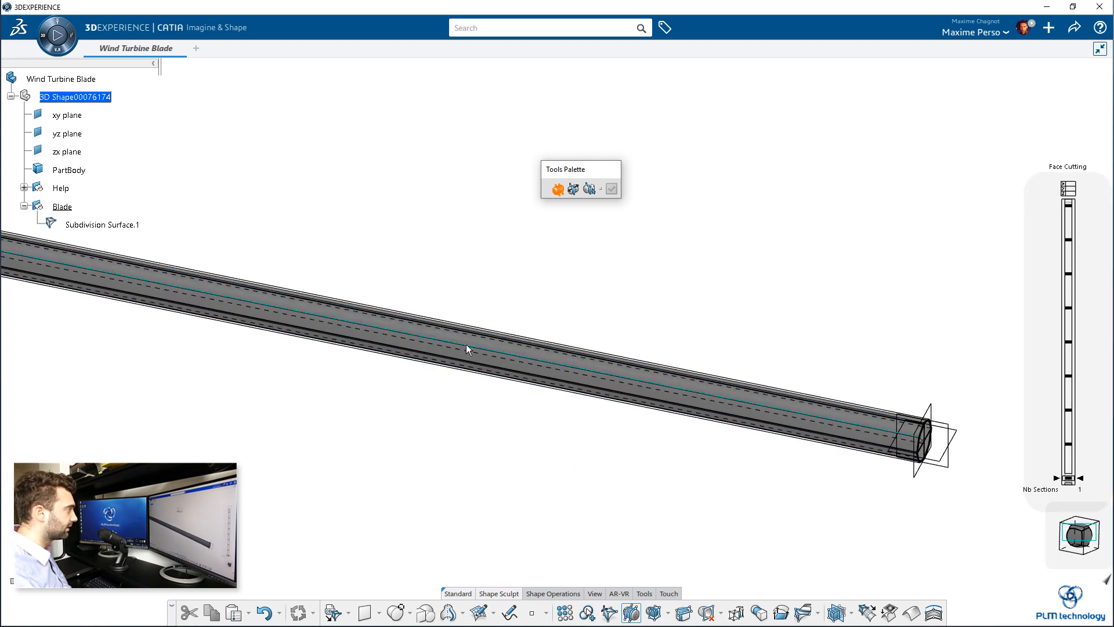
left_click(610, 188)
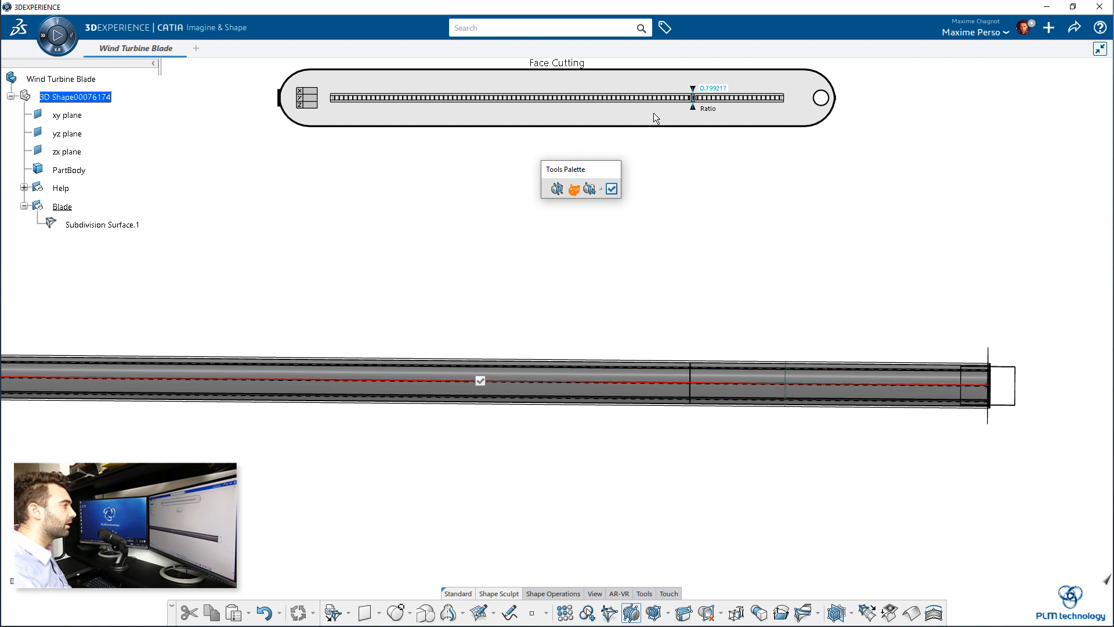
left_click_drag(693, 97, 732, 97)
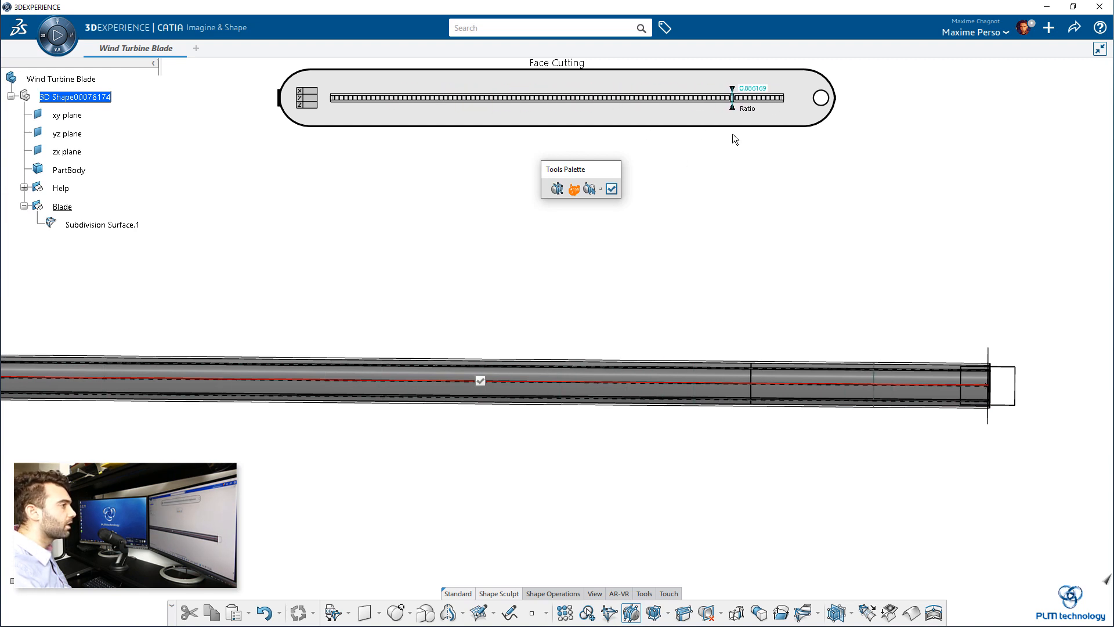
left_click_drag(732, 88, 723, 88)
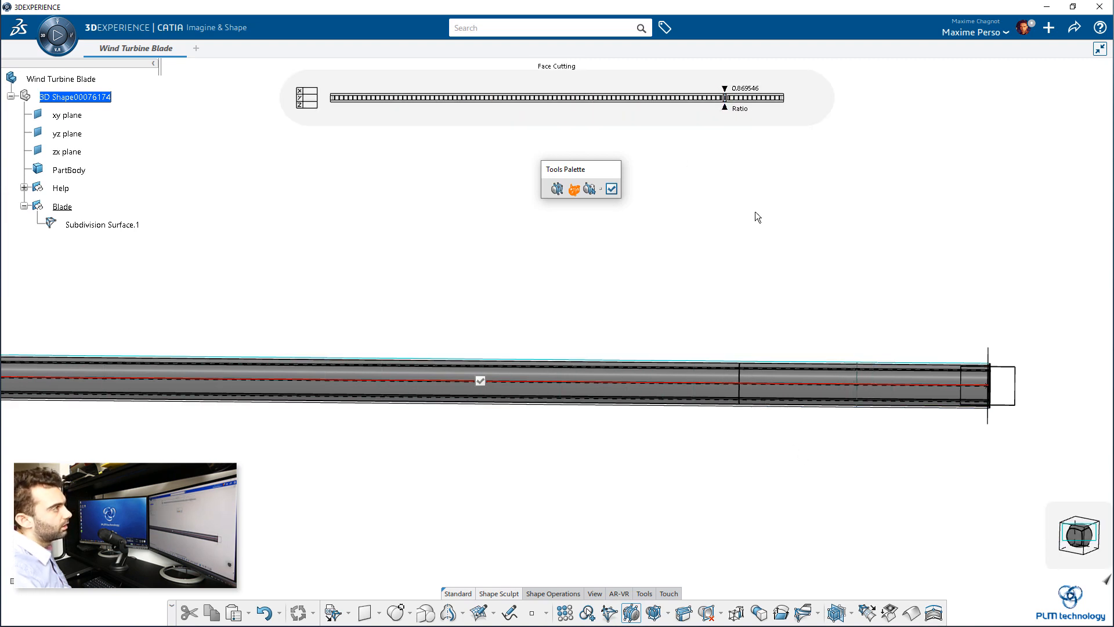
mouse_move(666, 210)
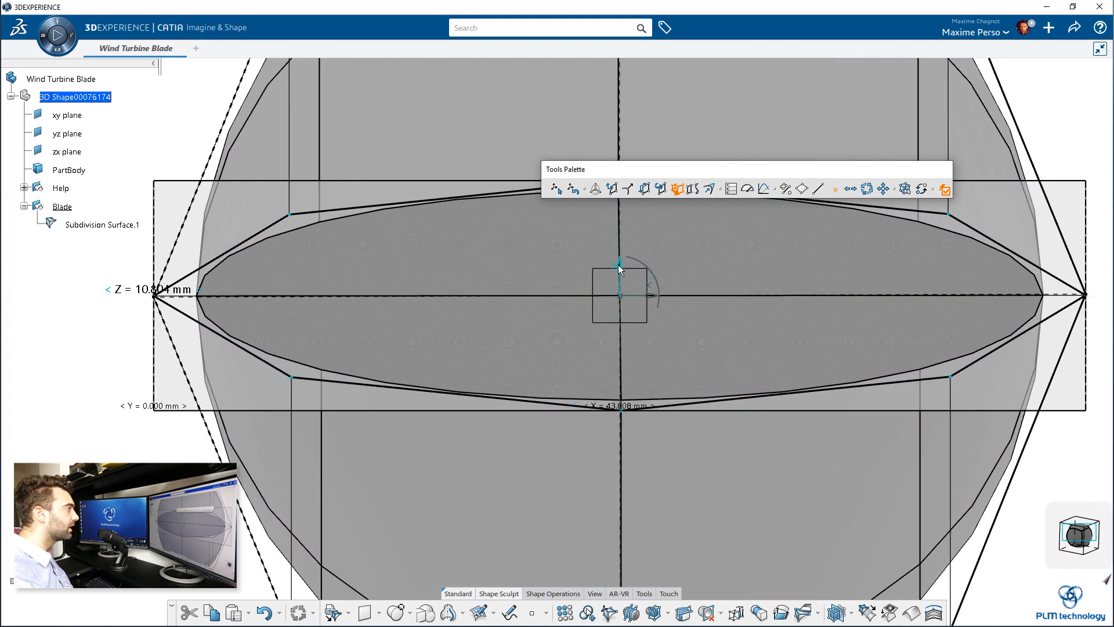
Scale the section's cage vertices vertically into a thin ellipse
left_click_drag(621, 267, 647, 295)
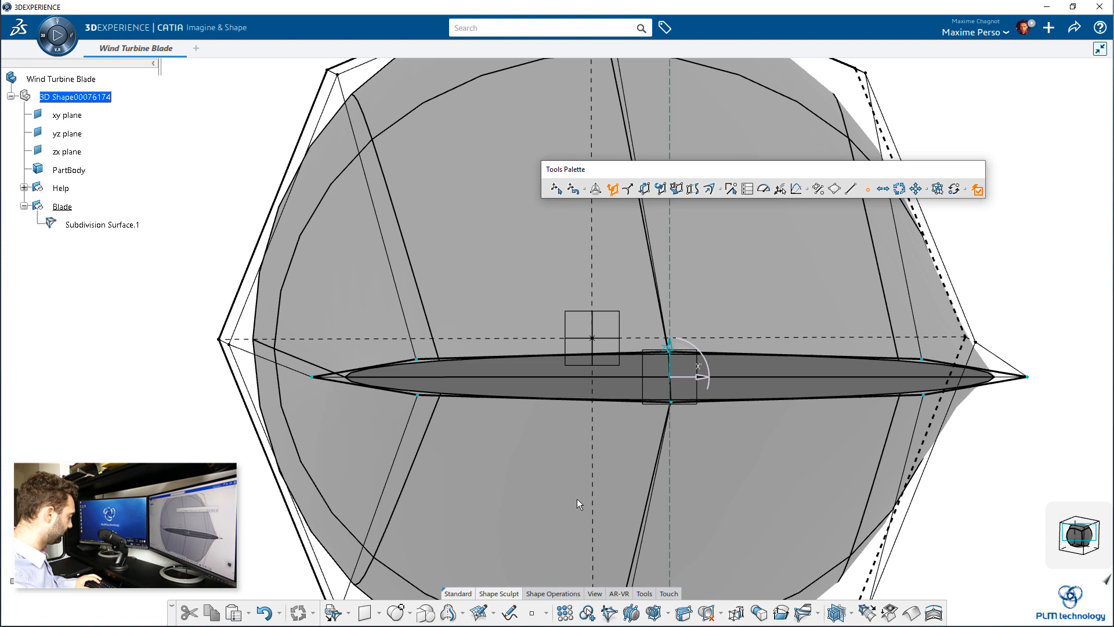
mouse_move(575, 530)
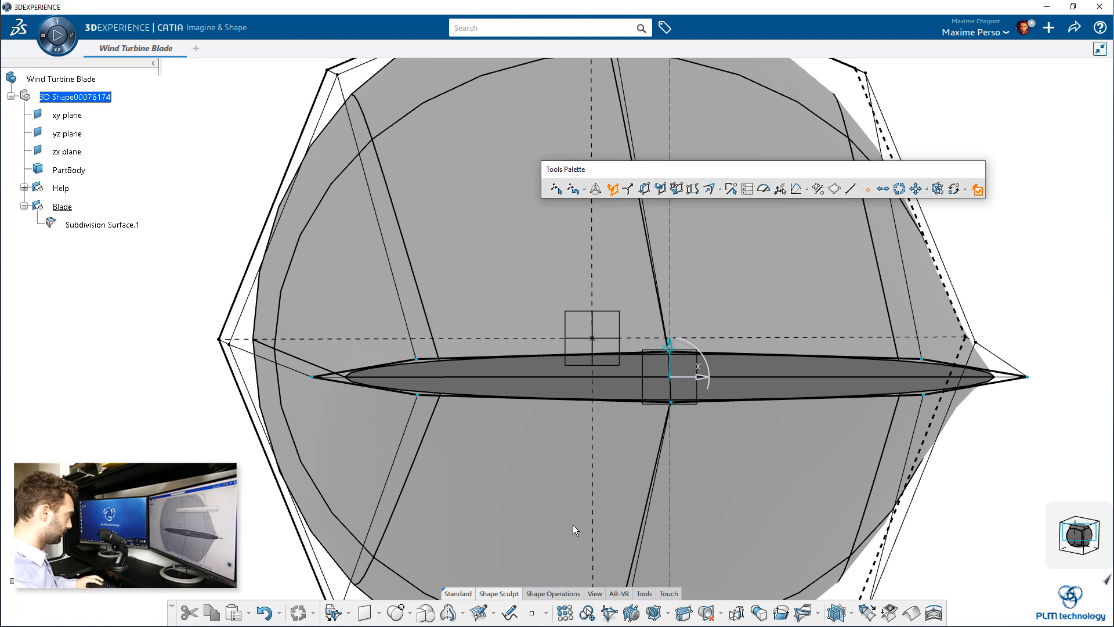
Move the section's cage vertices with the robot to give the profile airfoil camber
left_click_drag(576, 529, 575, 377)
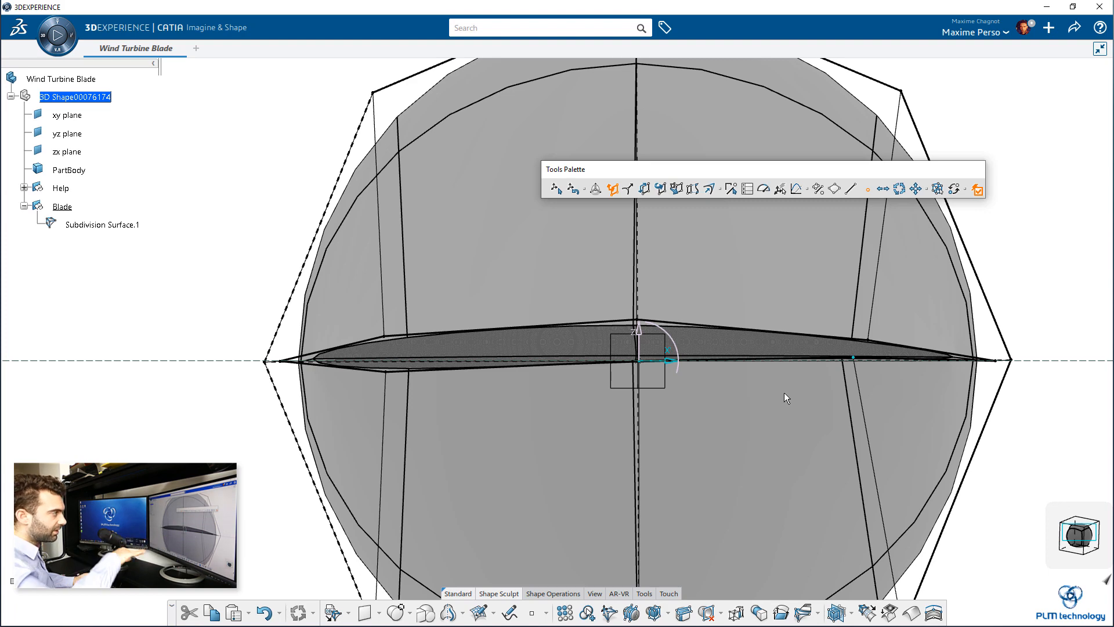
mouse_move(1032, 305)
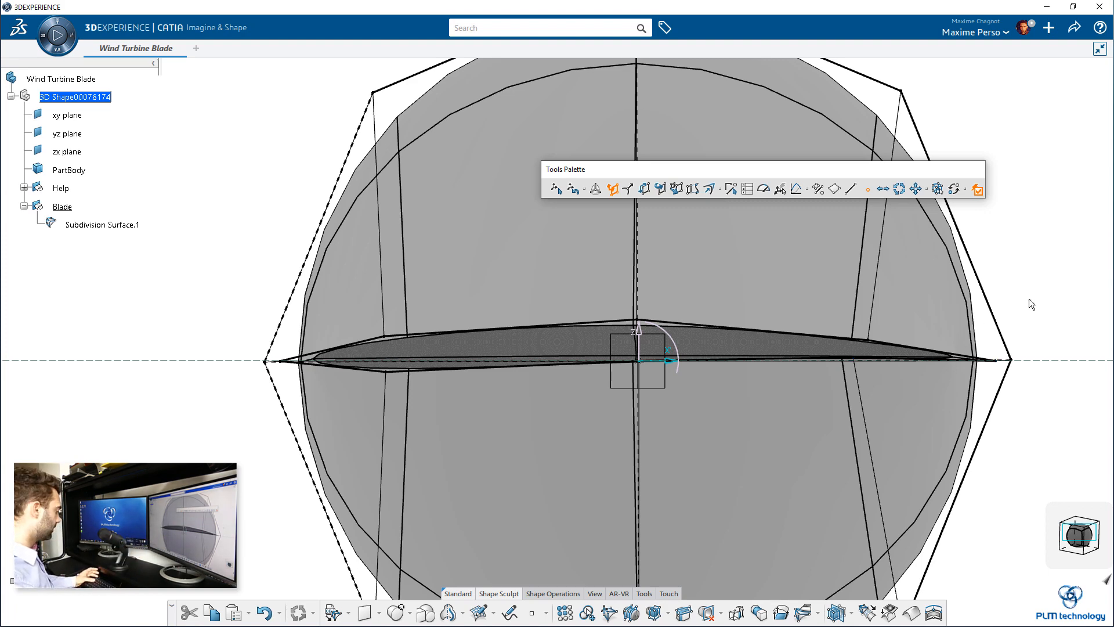
mouse_move(1044, 303)
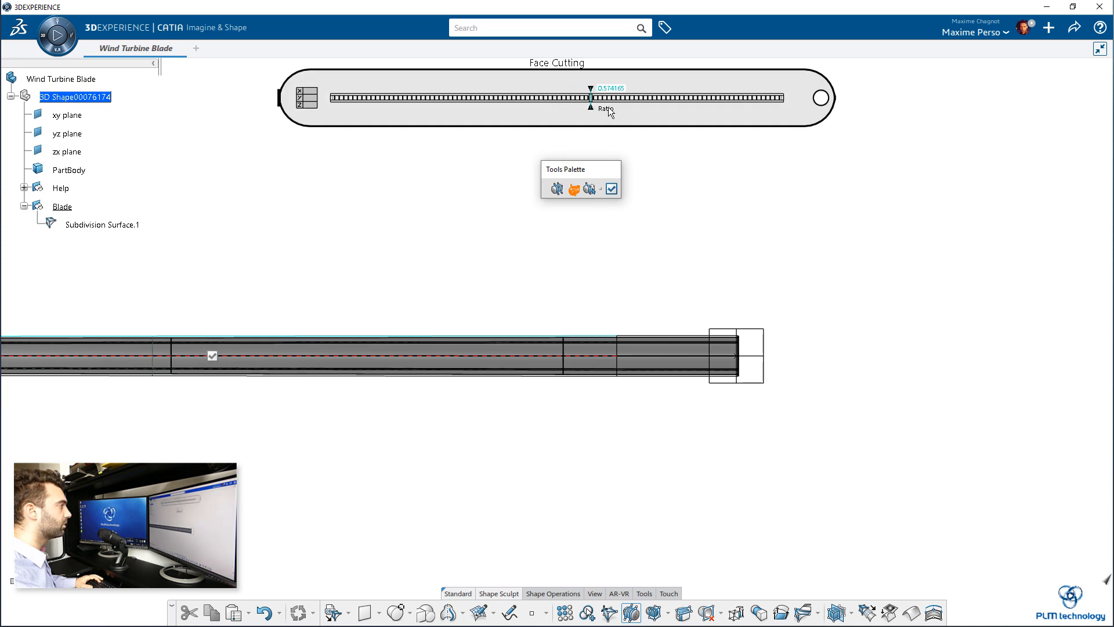
Place a section loop at a ratio of about 0.09 near the start and apply the cut
left_click_drag(592, 98, 387, 98)
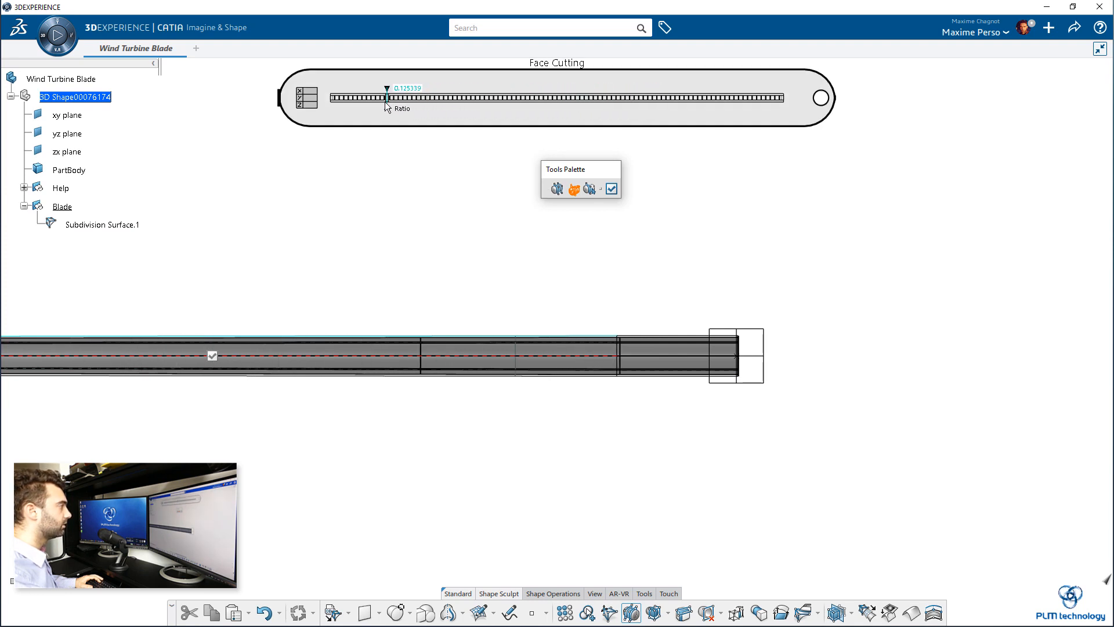
left_click_drag(387, 95, 368, 94)
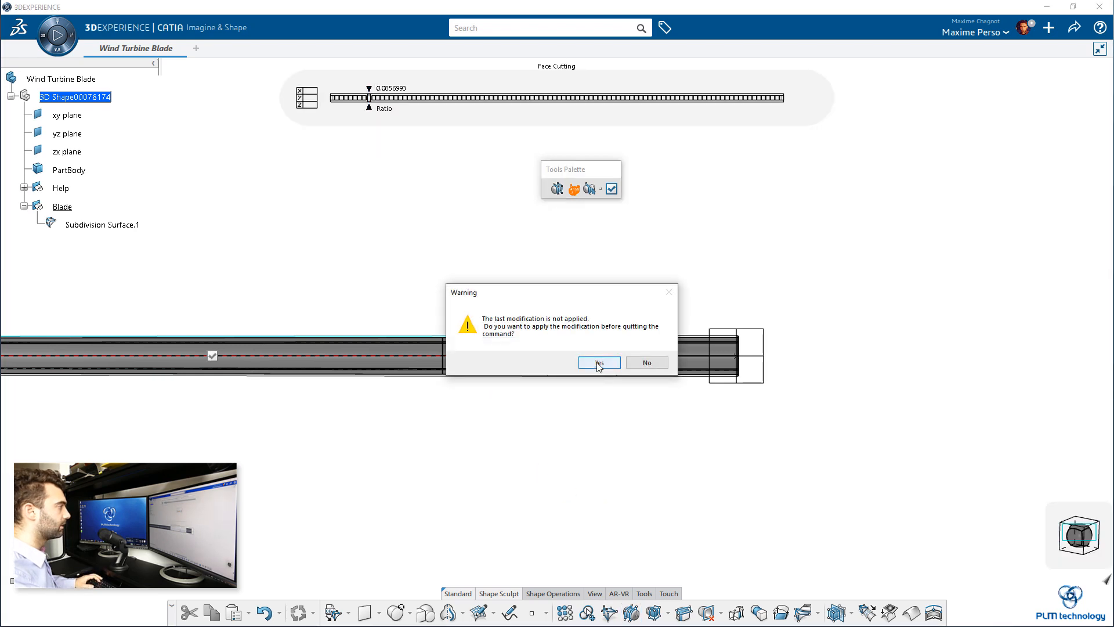
left_click(598, 362)
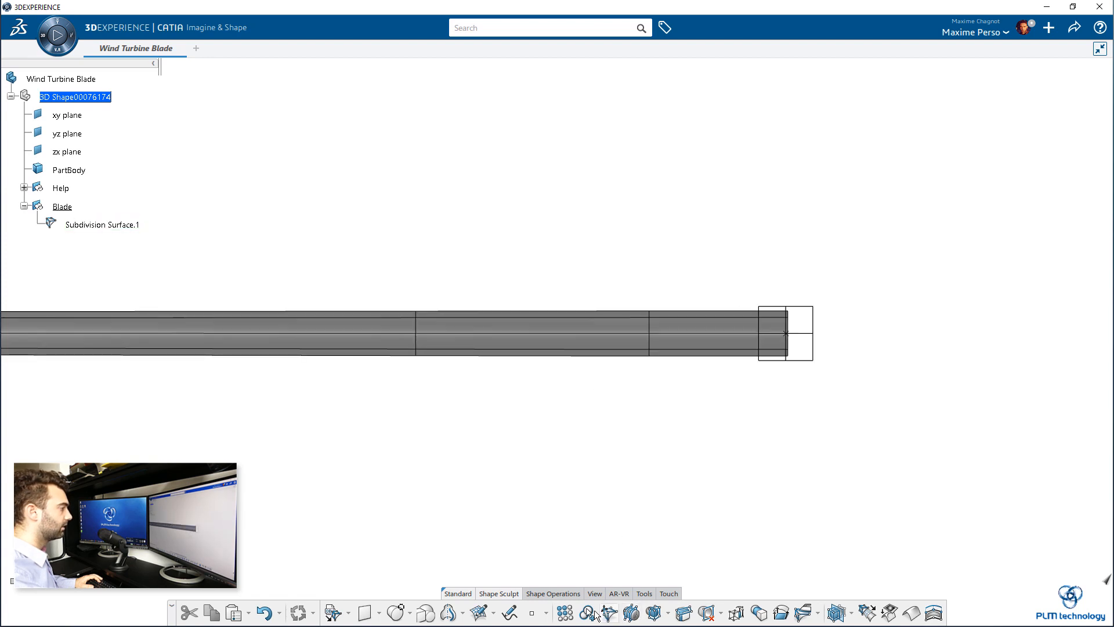
Drag a cage edge to taper the blade, then shift the cage section near the root neck
left_click(607, 613)
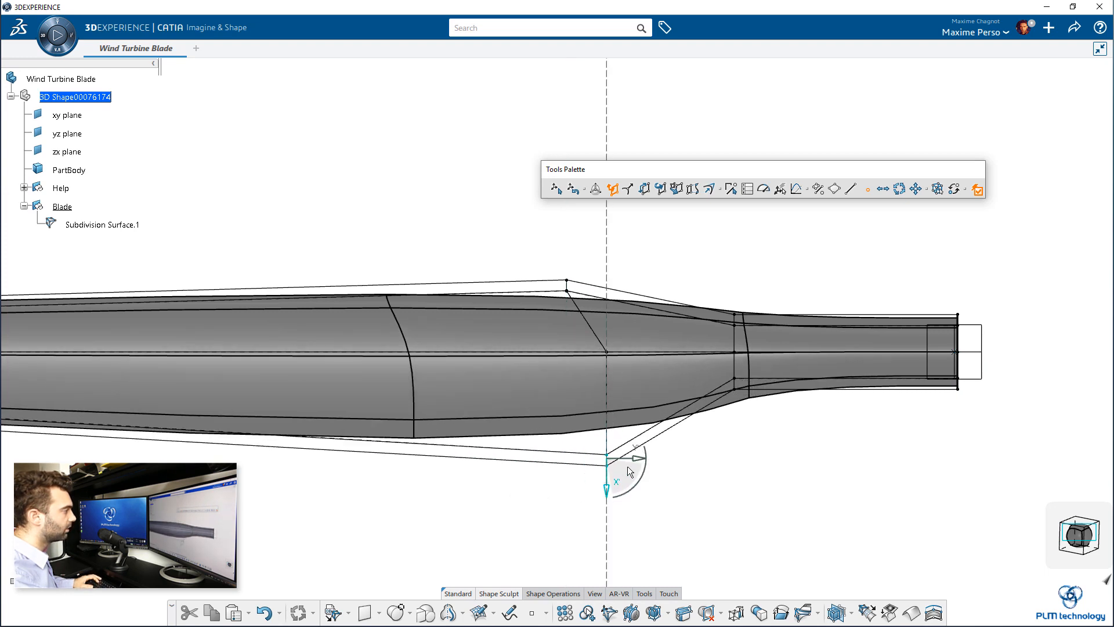
left_click_drag(608, 465, 686, 452)
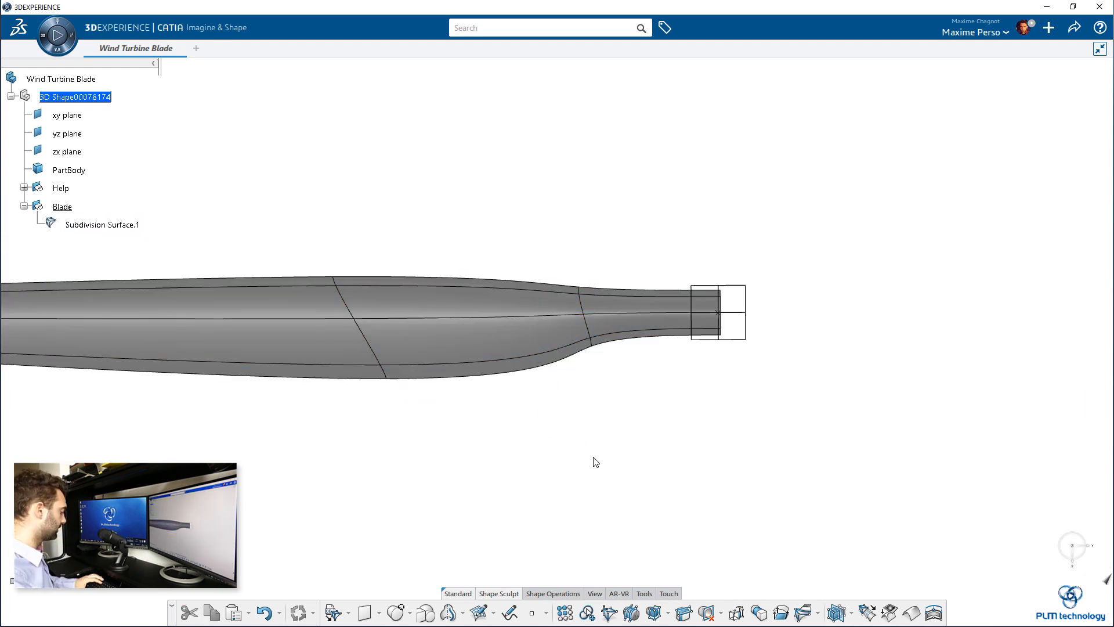
mouse_move(612, 613)
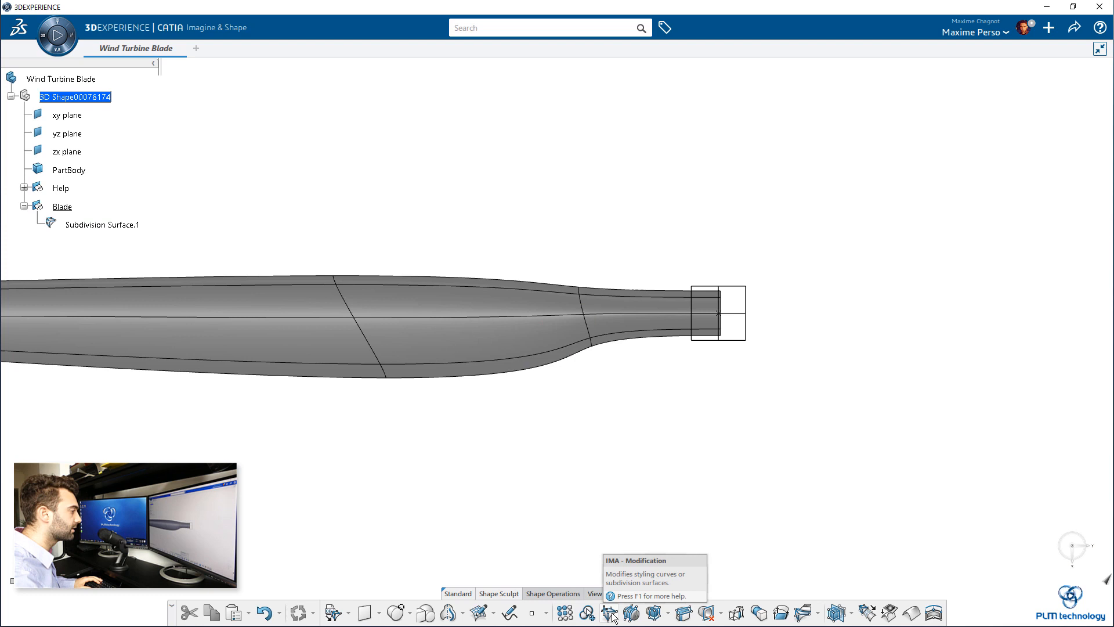
left_click(611, 613)
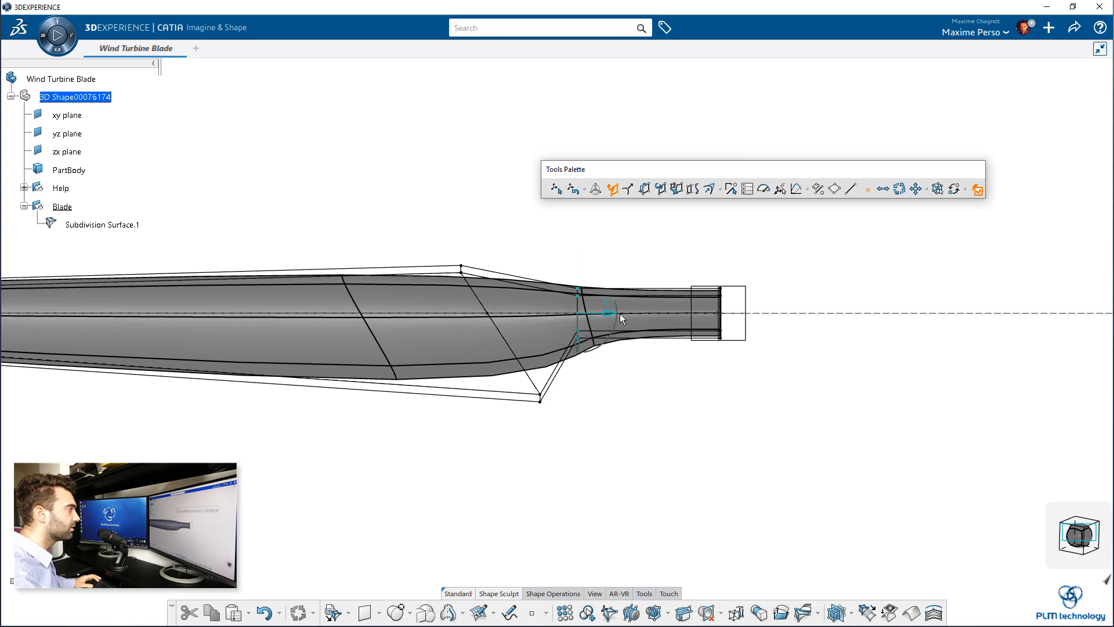
left_click_drag(607, 314, 678, 314)
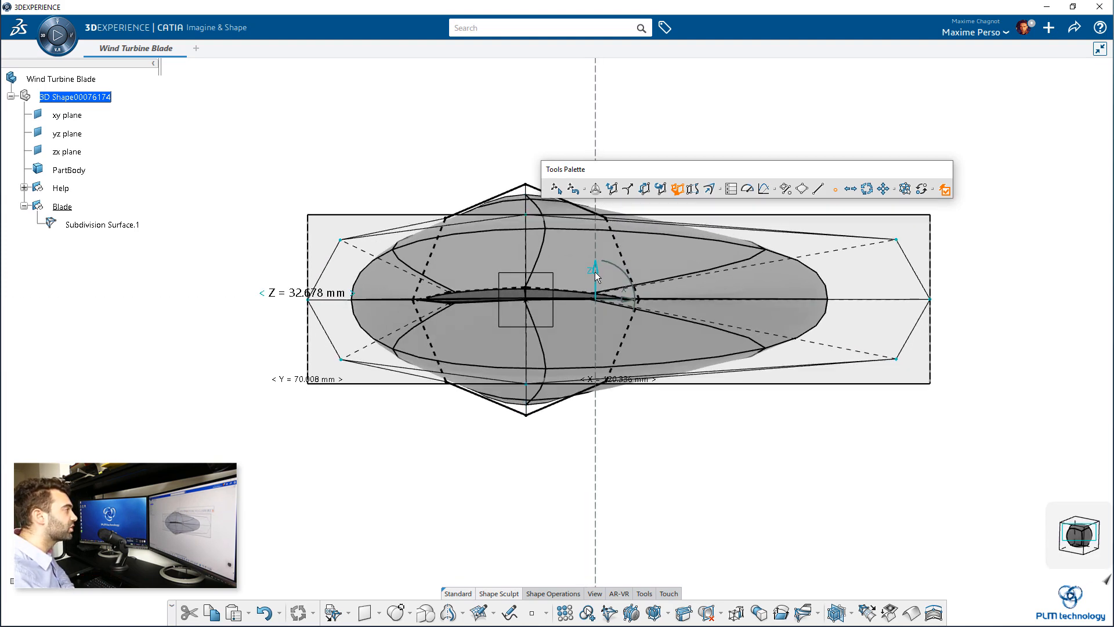
Drag the robot's Z-axis to resize the section into a pointed, lens-shaped cross-section
left_click_drag(595, 266, 594, 287)
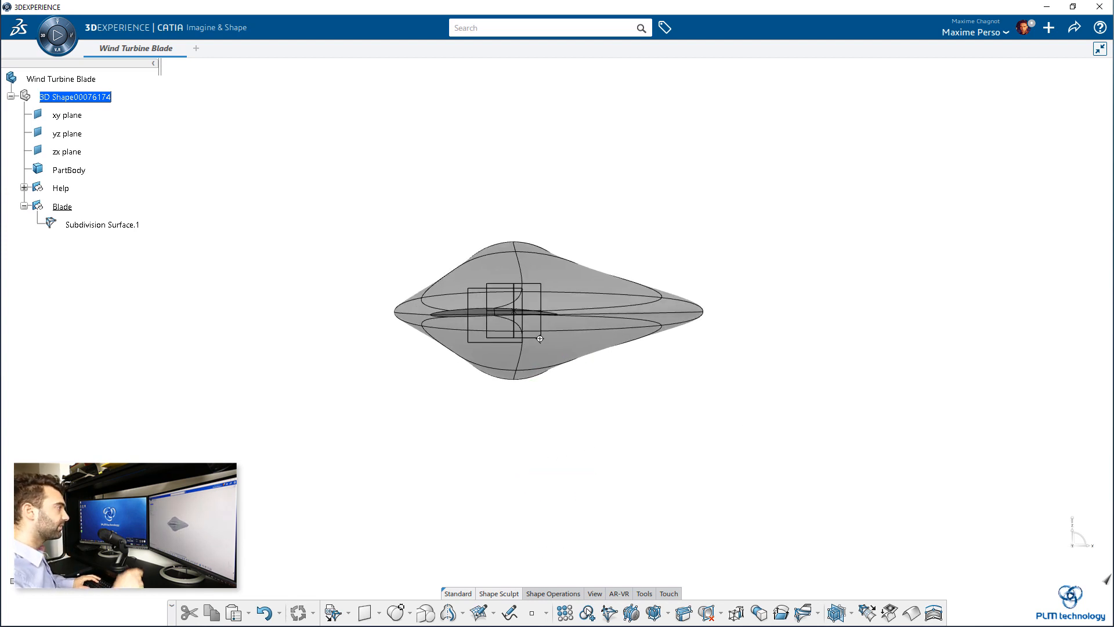
Drag control-mesh vertices downward to change a section's height in the end-view profile
left_click_drag(541, 338, 537, 423)
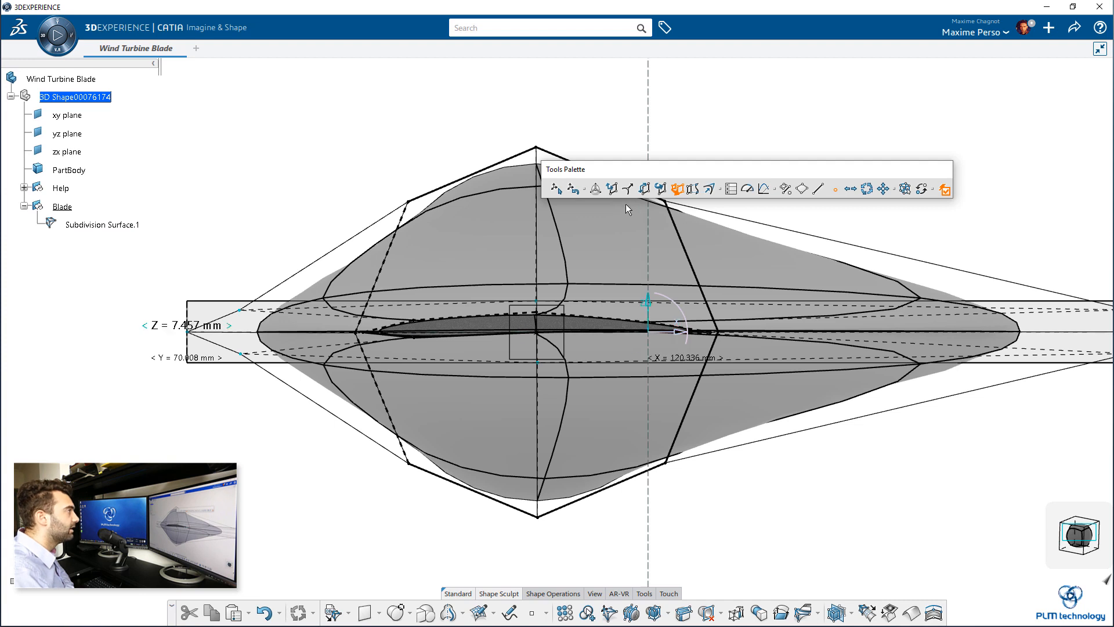
mouse_move(830, 203)
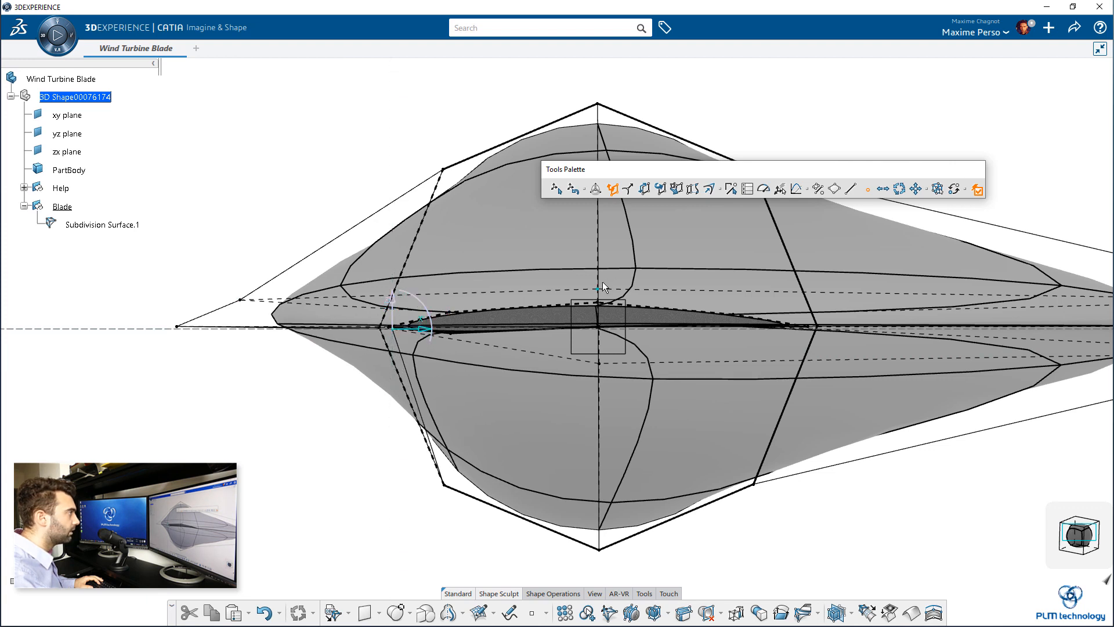
mouse_move(596, 292)
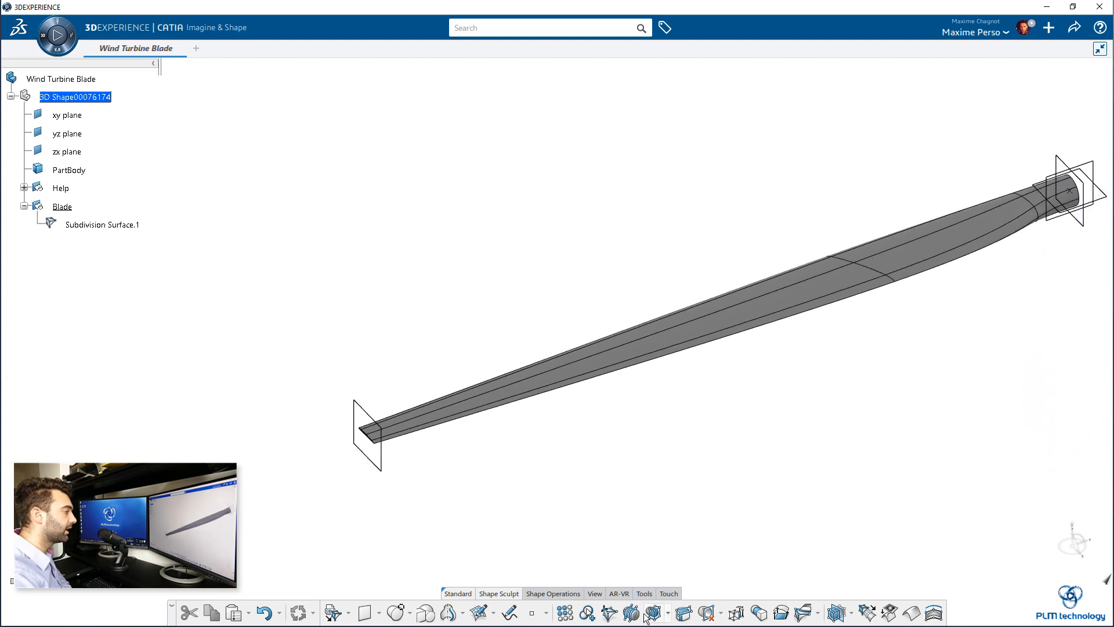
Face-cut the blade lengthwise, sliding the Ratio to about 0.977 near the edge
left_click(631, 613)
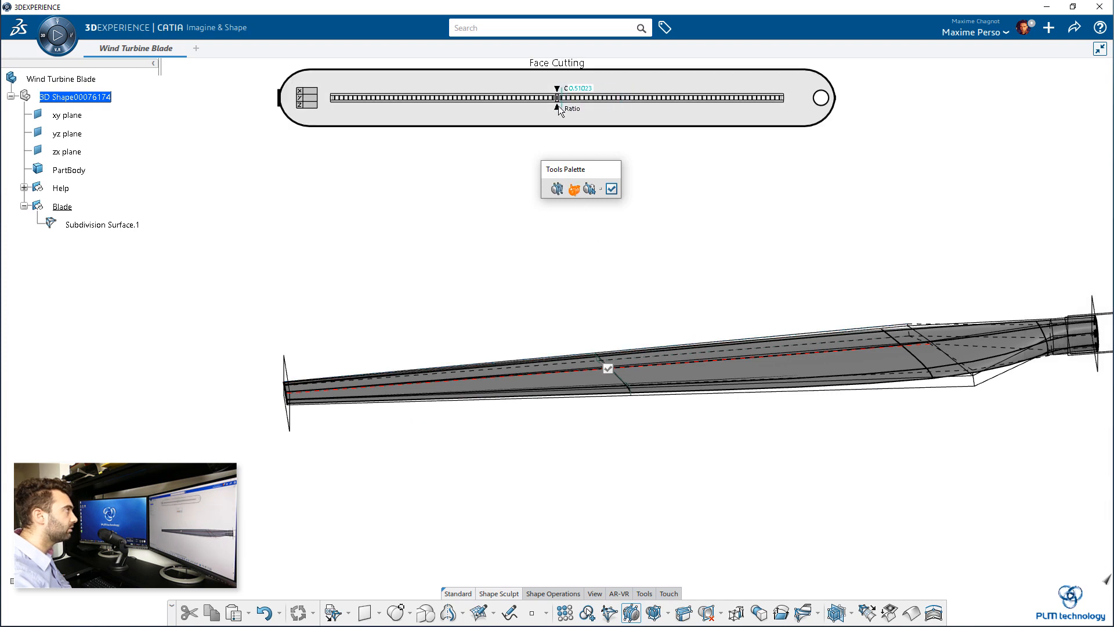
left_click_drag(556, 97, 739, 97)
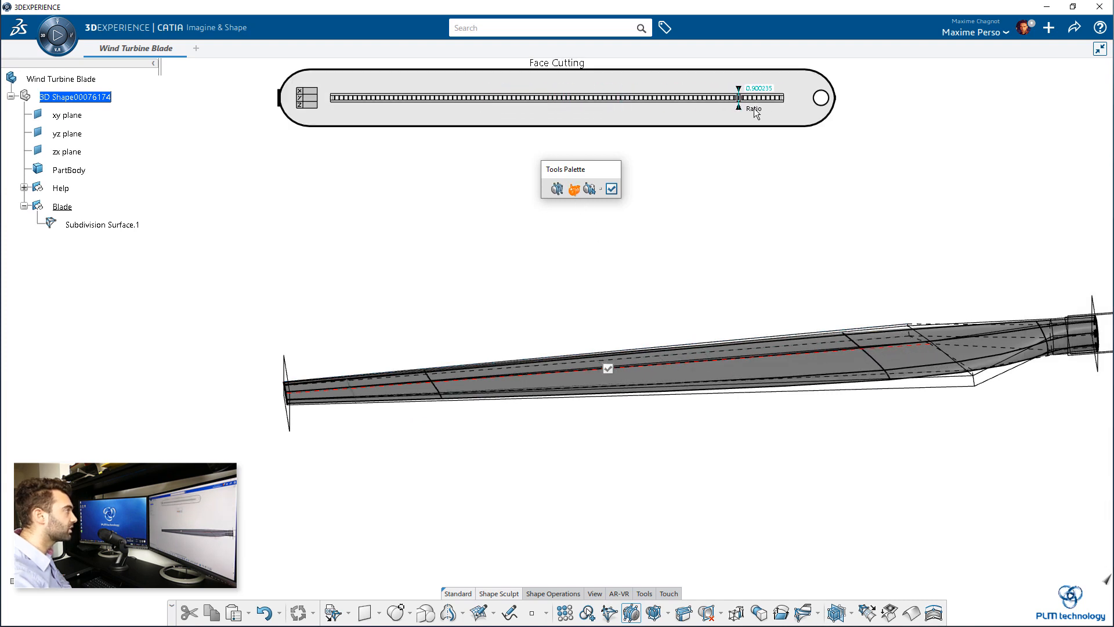
left_click_drag(739, 96, 774, 96)
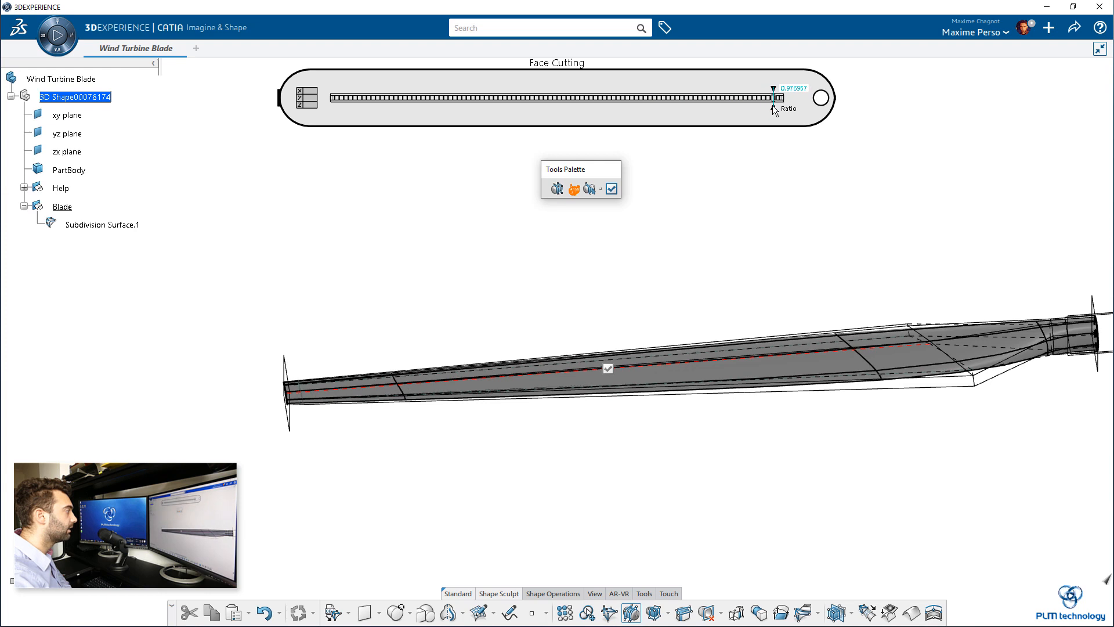
left_click_drag(773, 89, 779, 88)
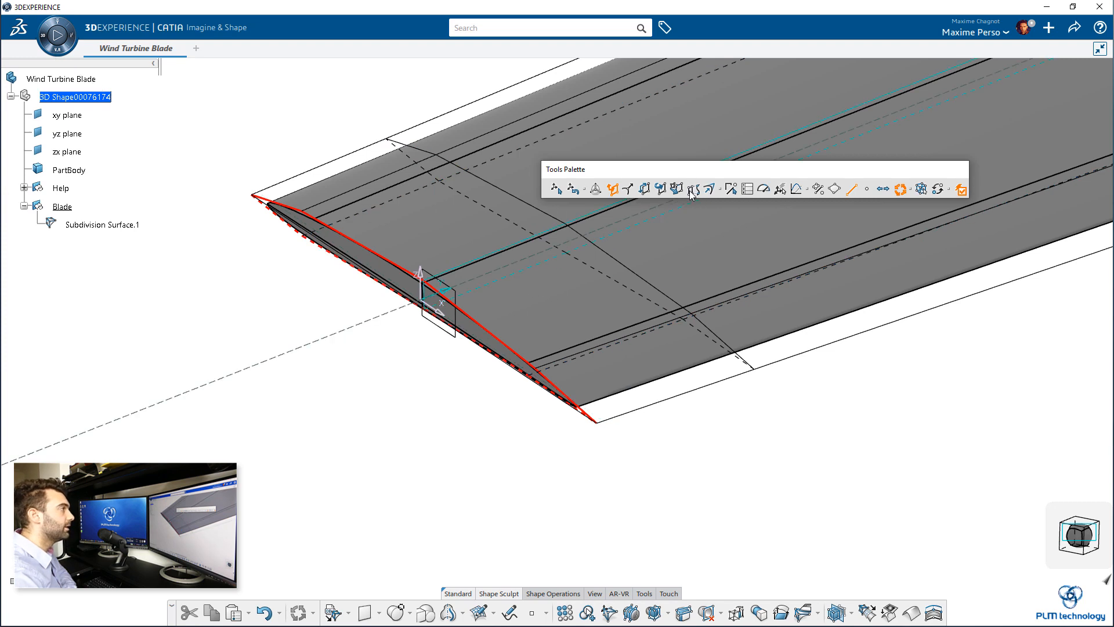
mouse_move(708, 194)
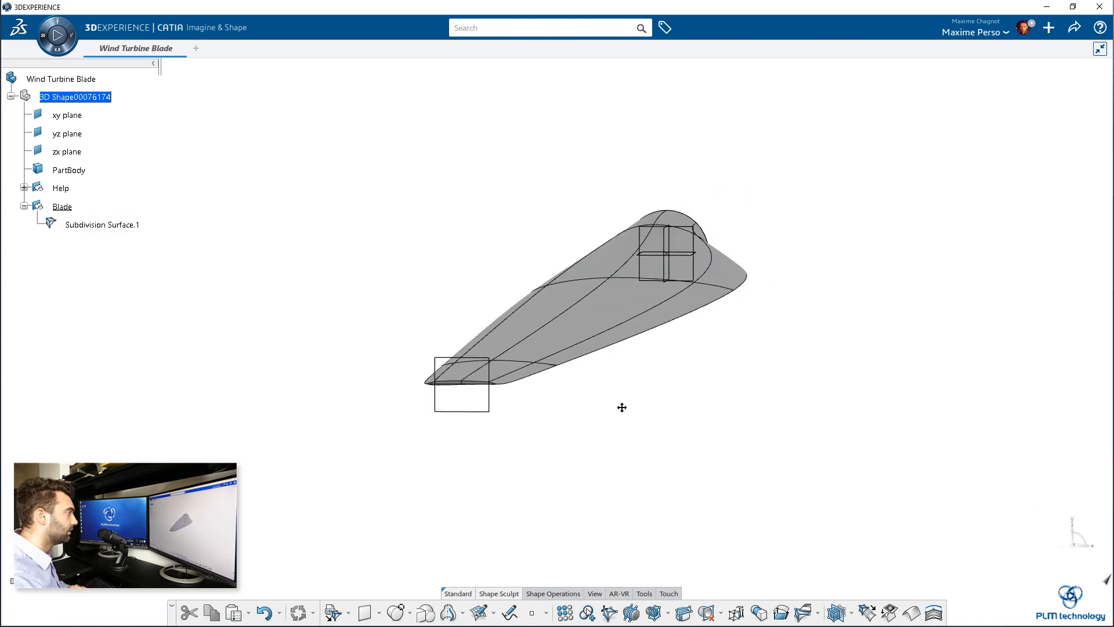
left_click_drag(622, 408, 564, 468)
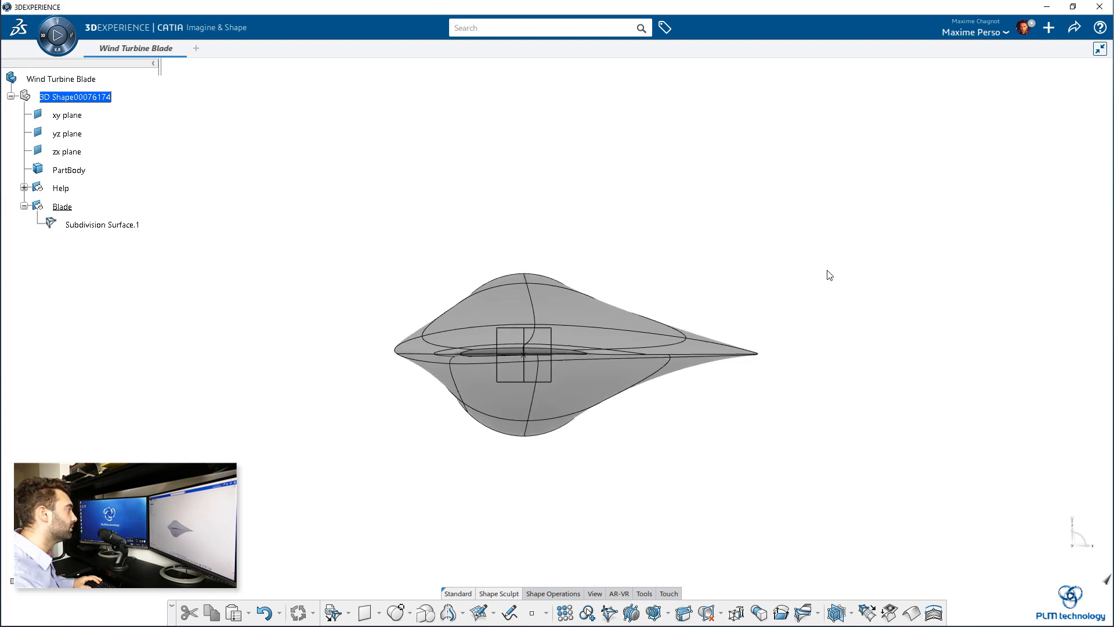
left_click_drag(526, 349, 658, 416)
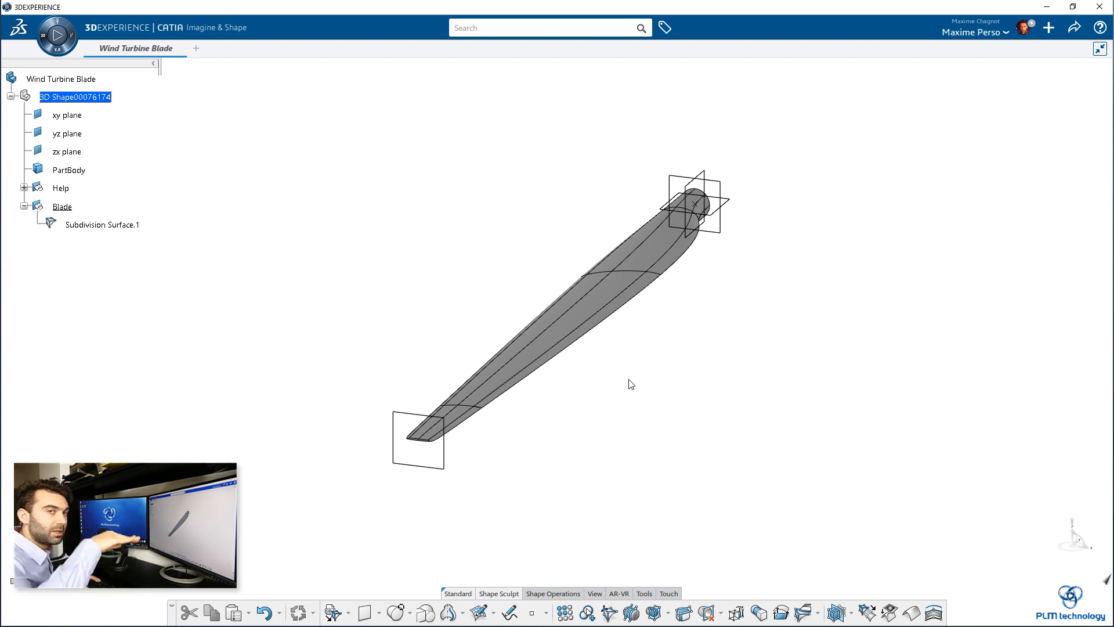
mouse_move(353, 323)
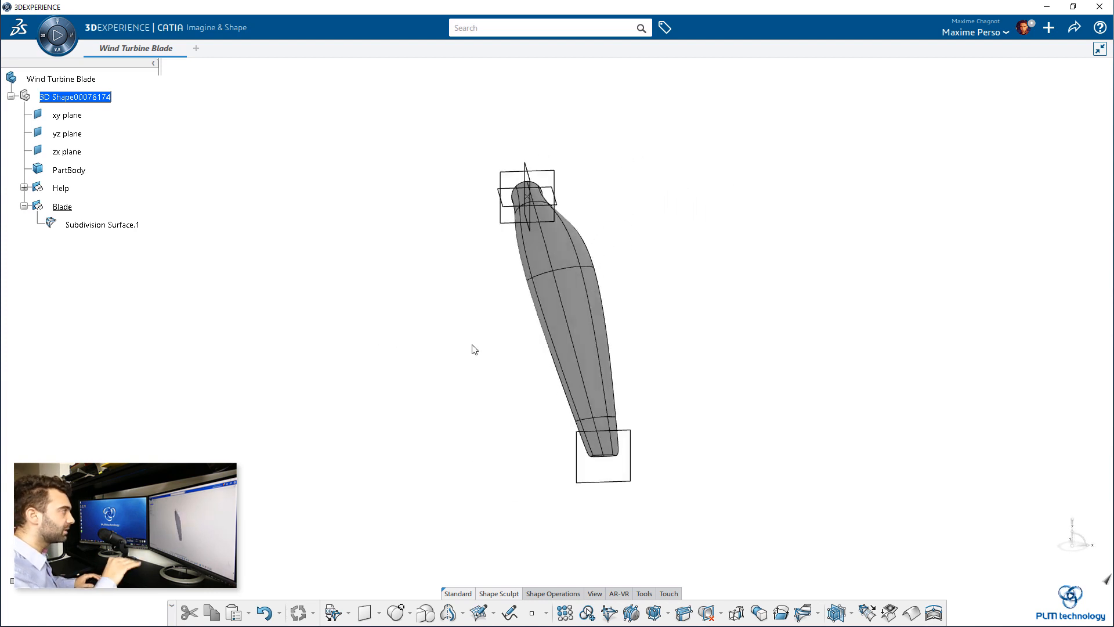
mouse_move(509, 364)
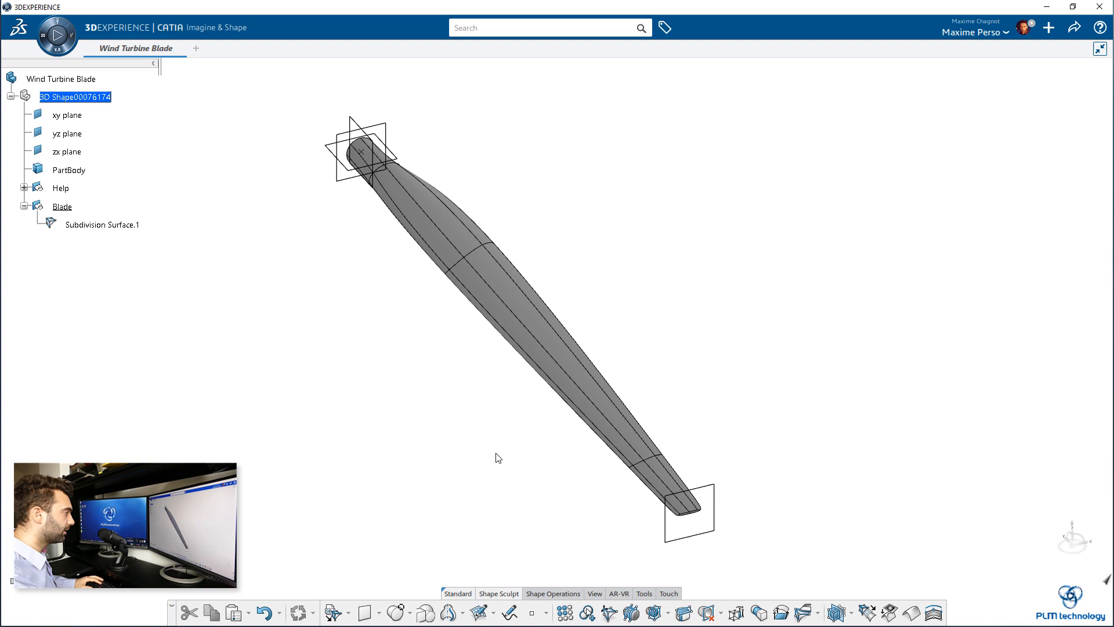
left_click(497, 275)
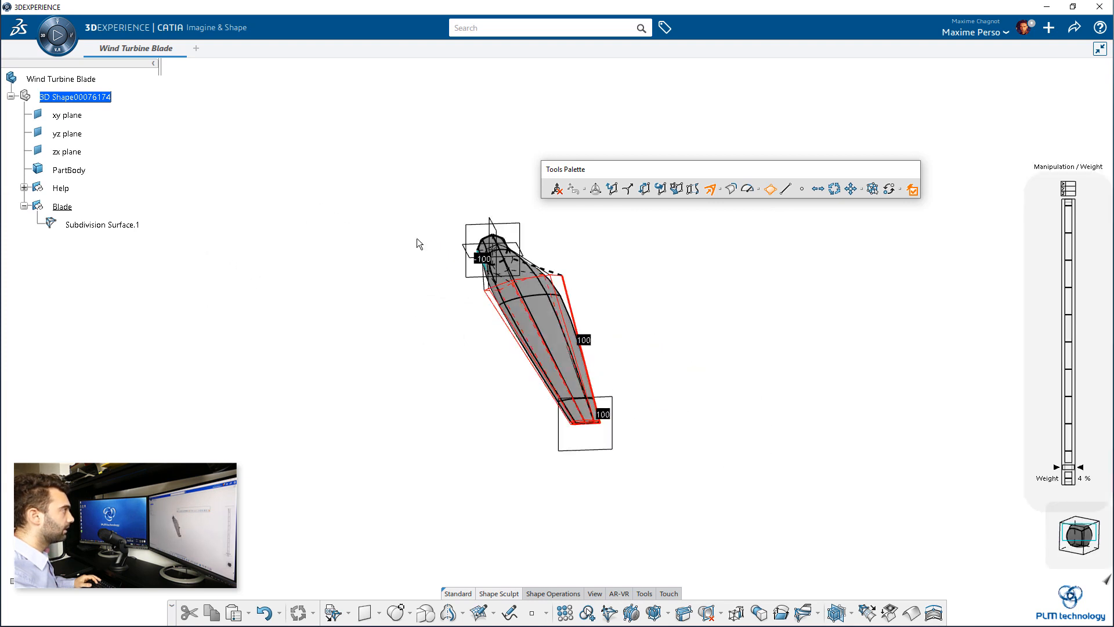
mouse_move(660, 188)
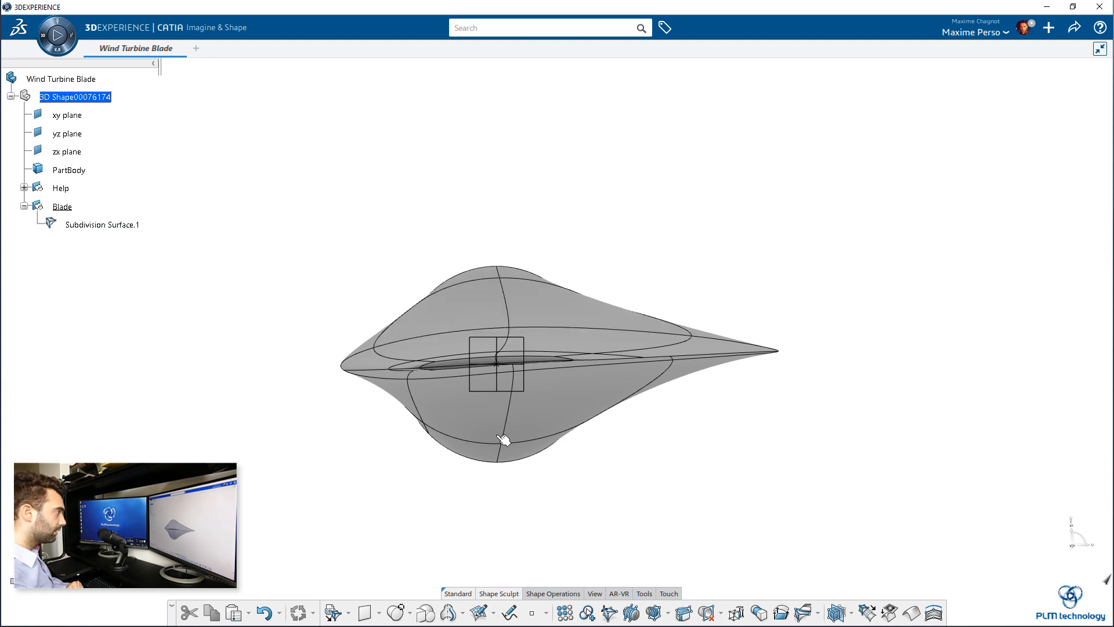
Orbit the model to look at the blade's root end
left_click_drag(505, 439, 383, 415)
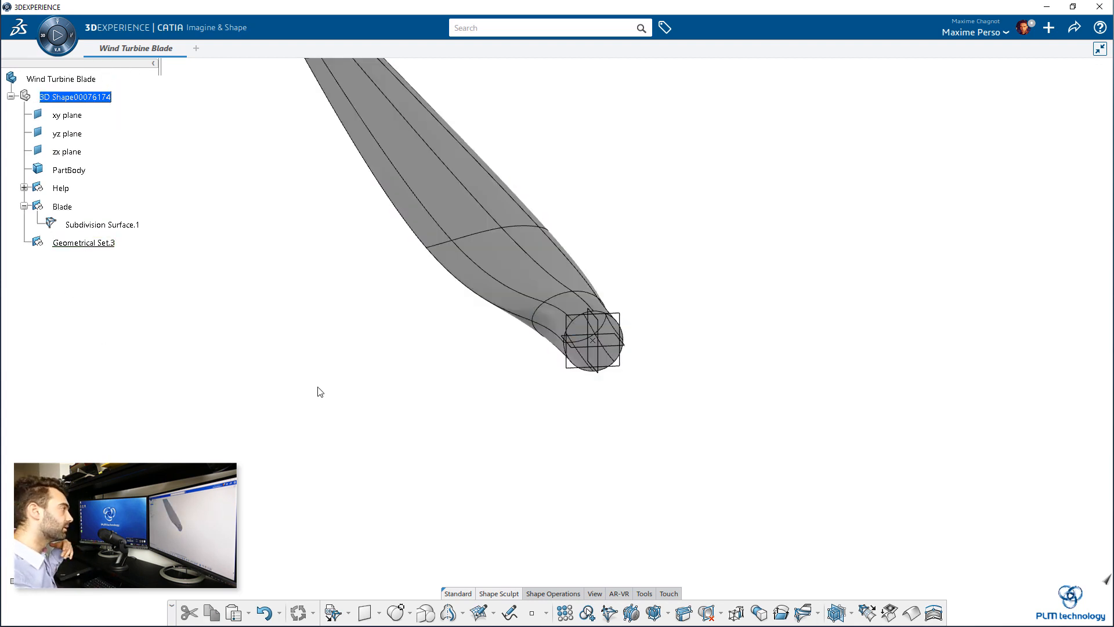
mouse_move(383, 425)
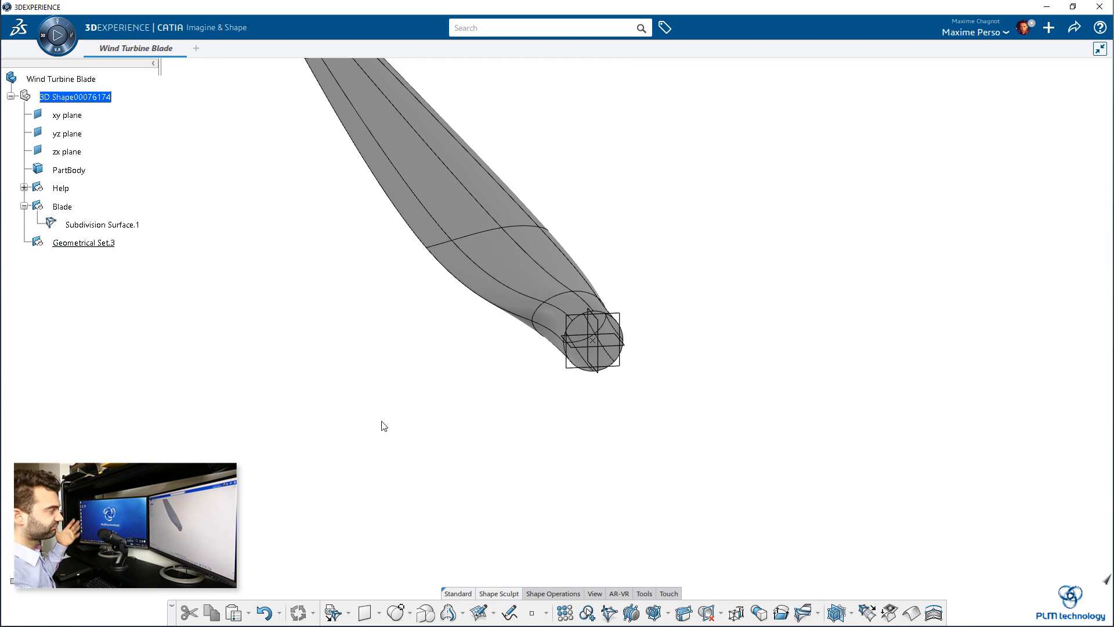
mouse_move(328, 358)
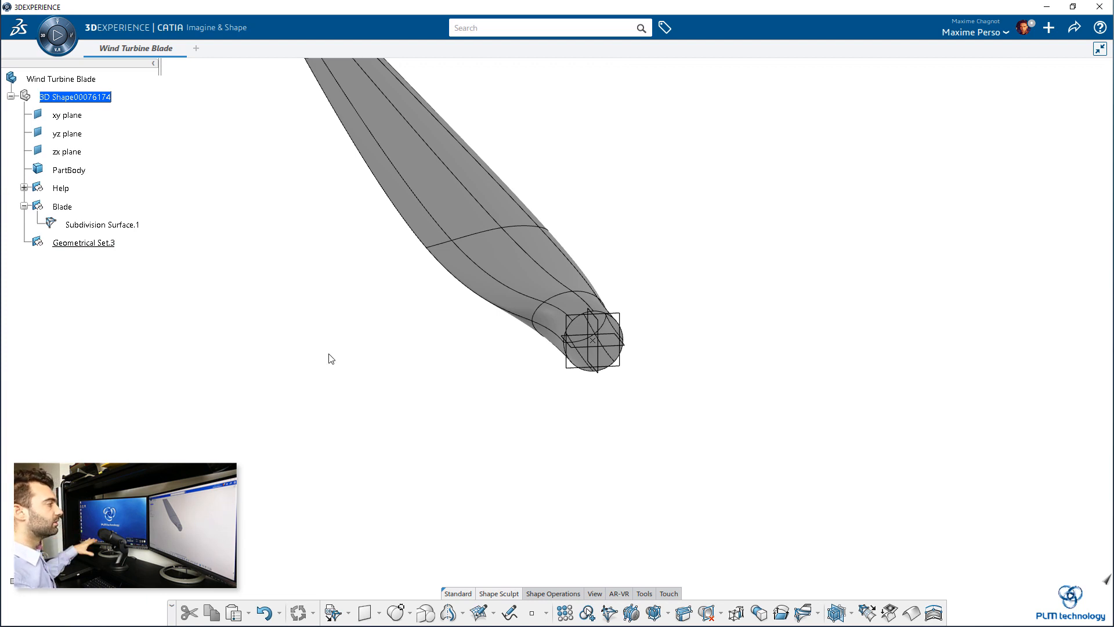
Delete Geometrical Set.3 from the tree and switch to Part Design
right_click(83, 242)
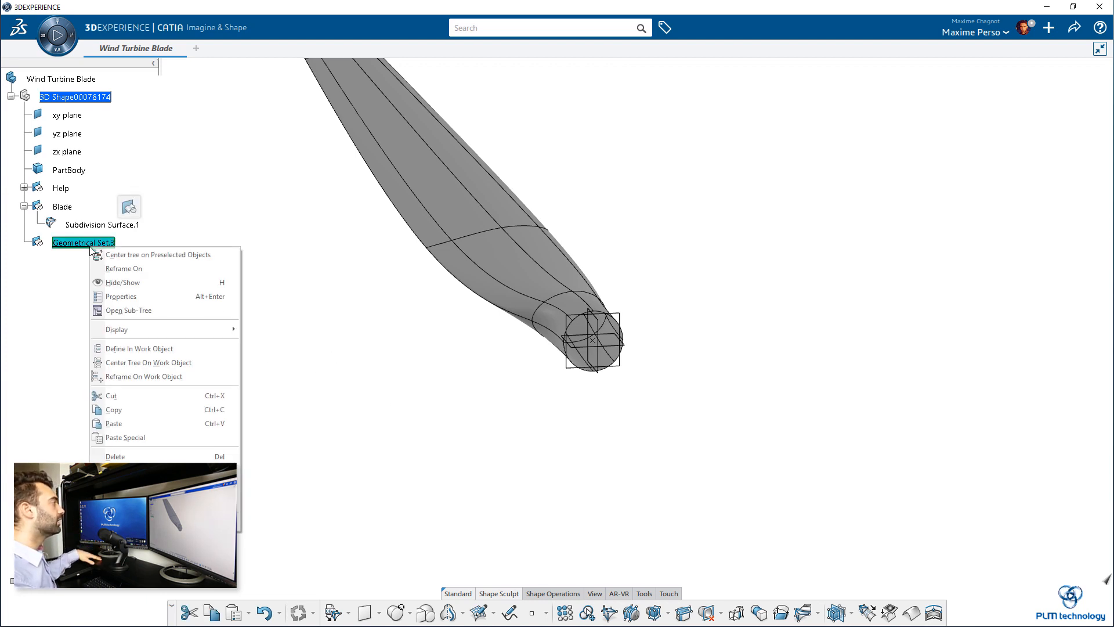
mouse_move(122, 282)
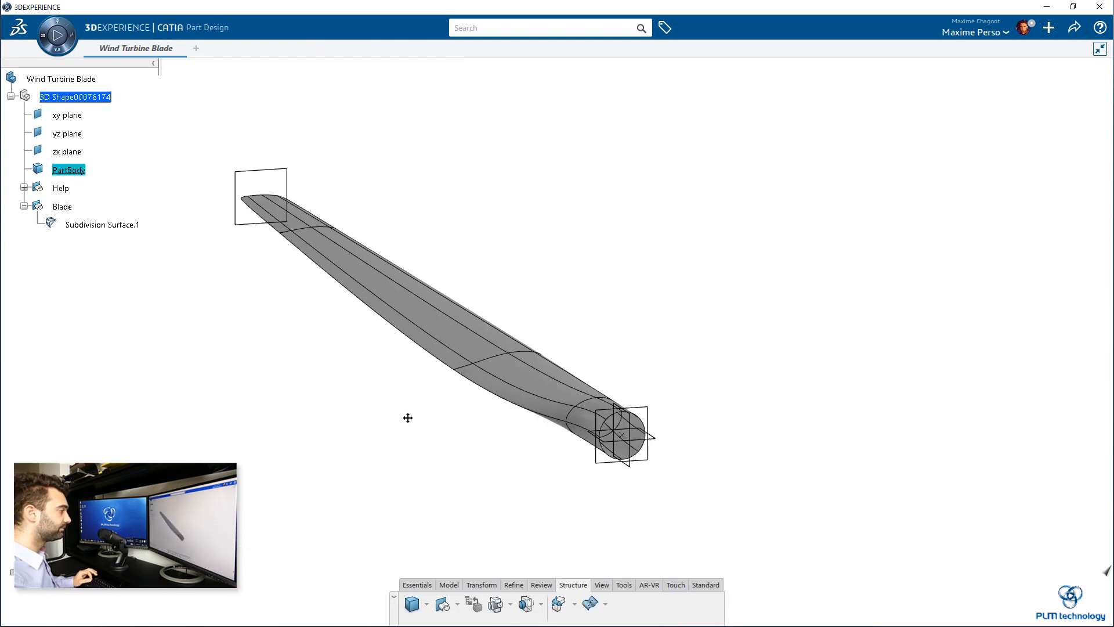
left_click(450, 585)
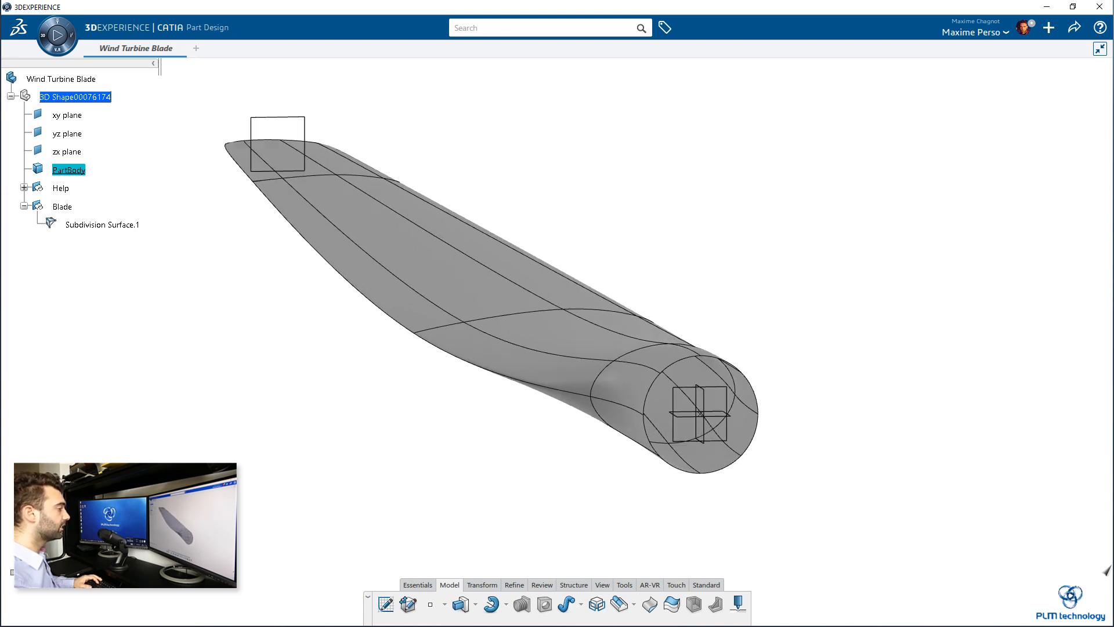
Thicken the blade surface outward by 1 mm into a solid in PartBody
left_click(671, 605)
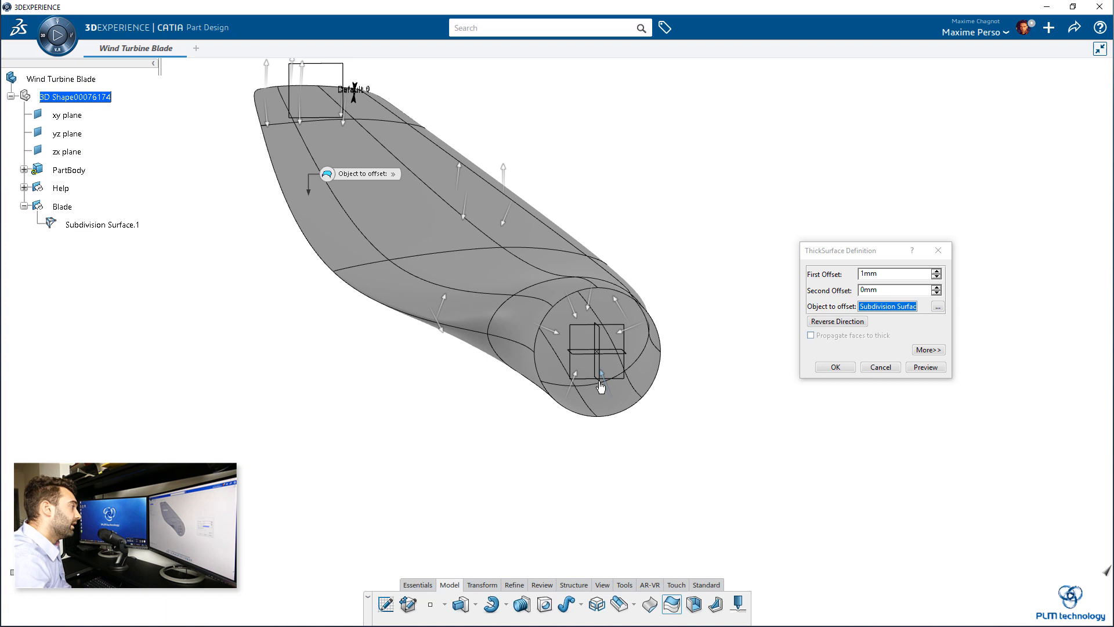
left_click(836, 321)
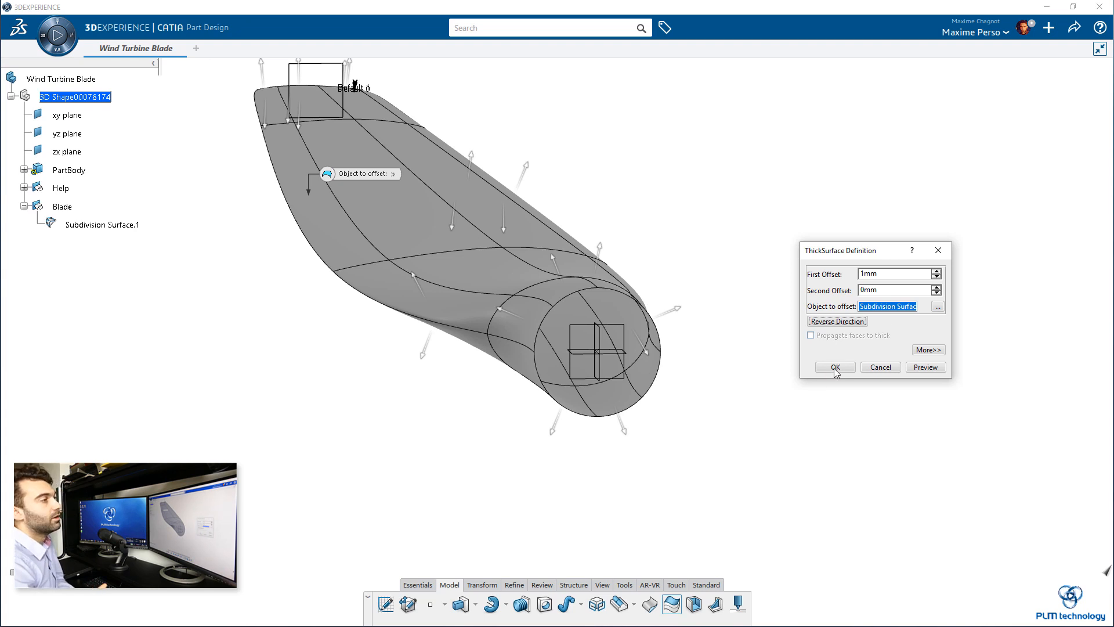
mouse_move(848, 370)
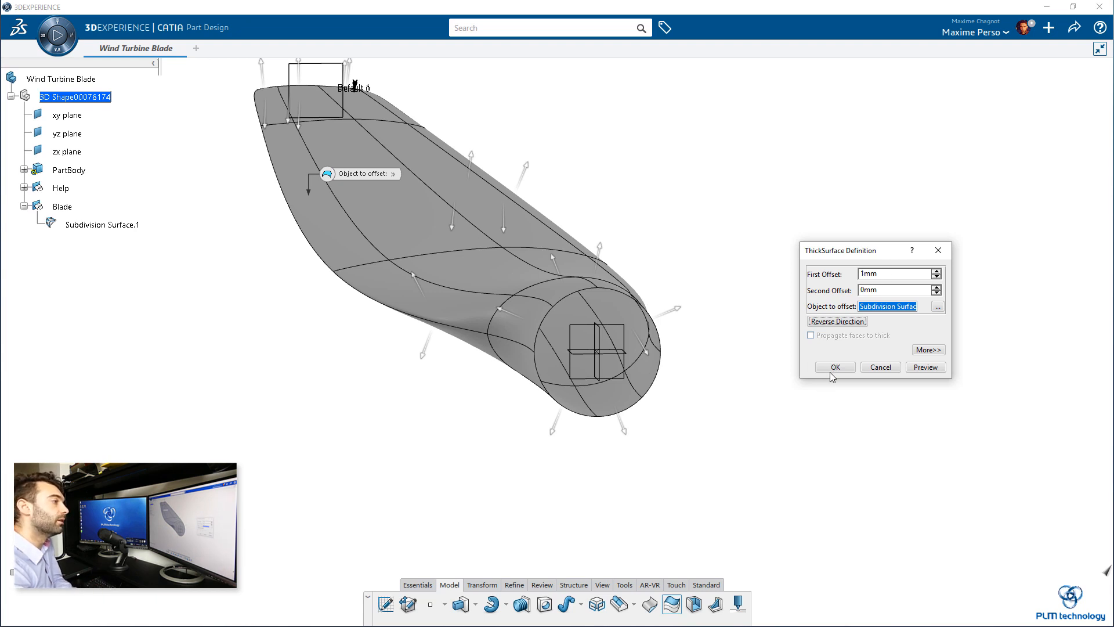
left_click(834, 367)
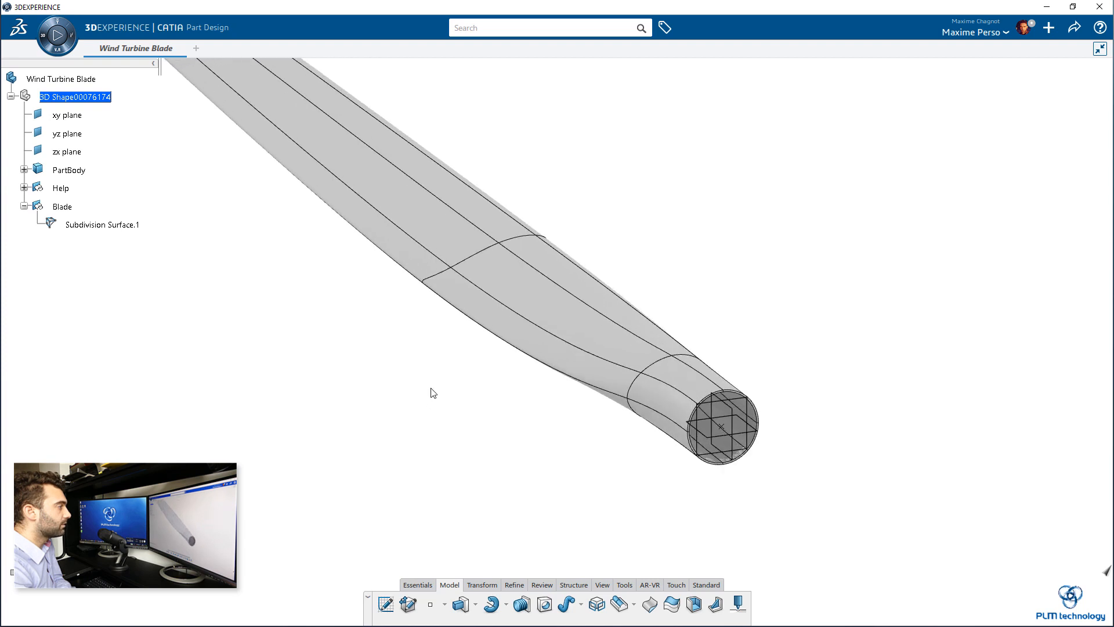
Orbit along the blade's length and display it shaded without edges
left_click(62, 206)
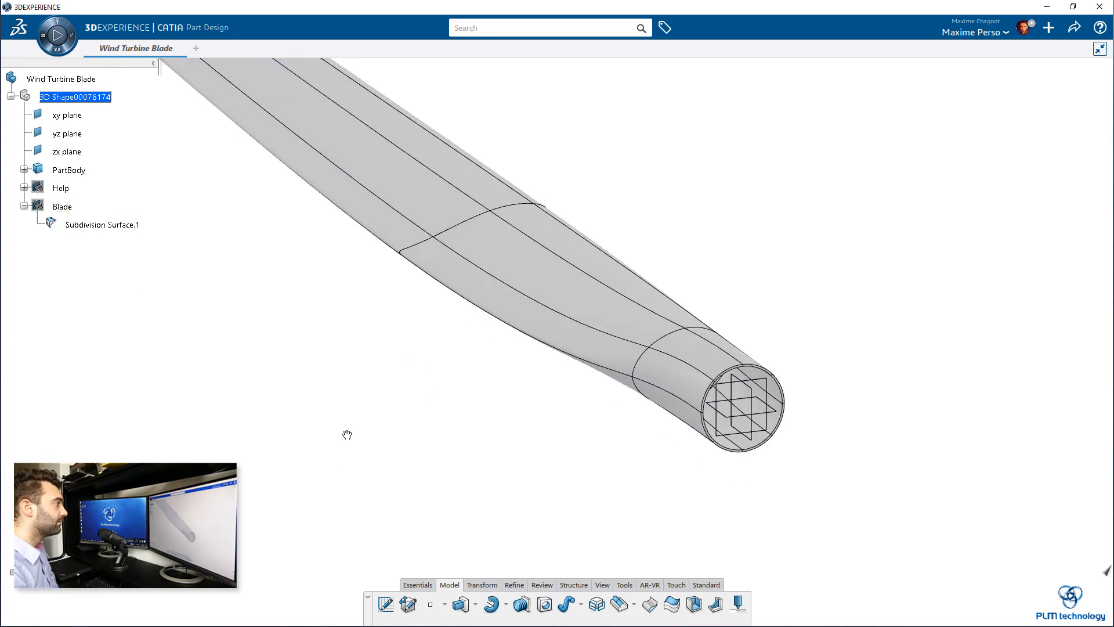
left_click_drag(347, 434, 531, 383)
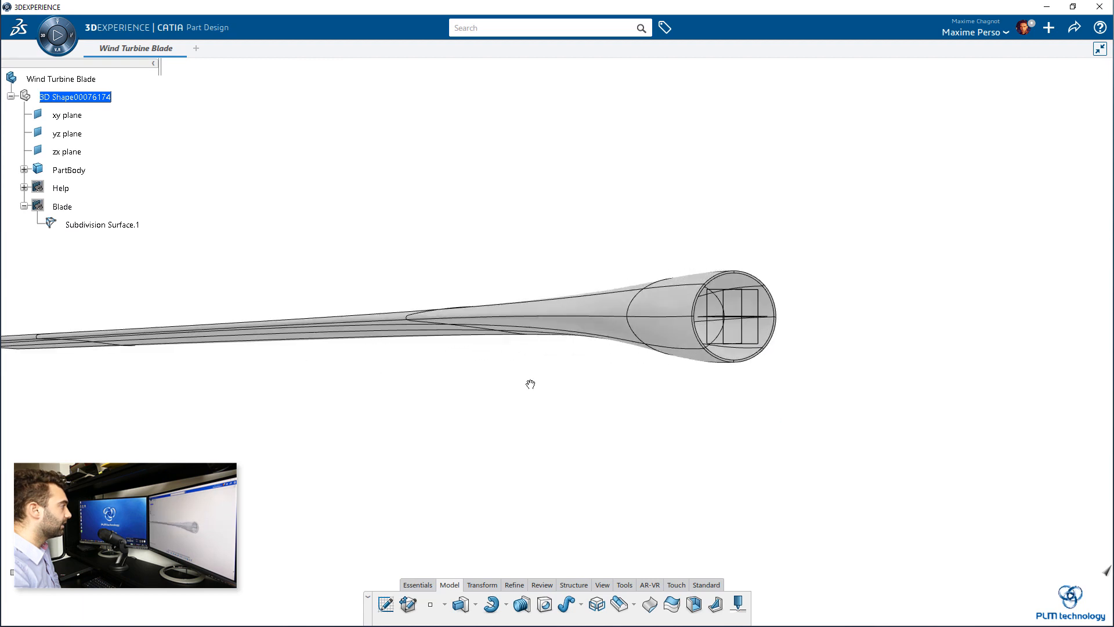
left_click_drag(531, 384, 865, 413)
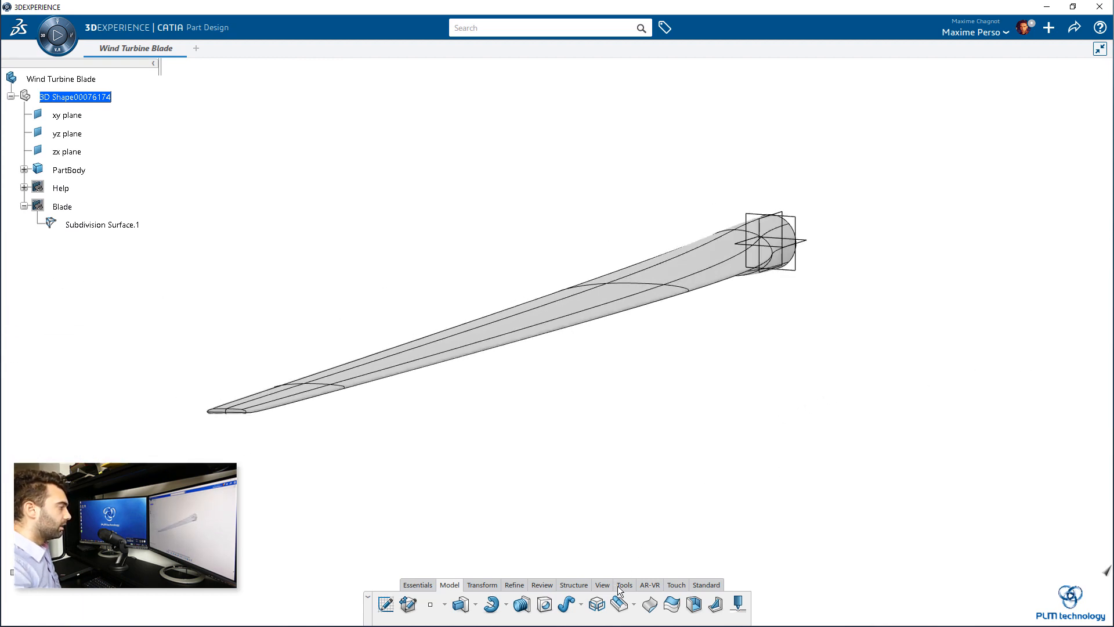
left_click(624, 585)
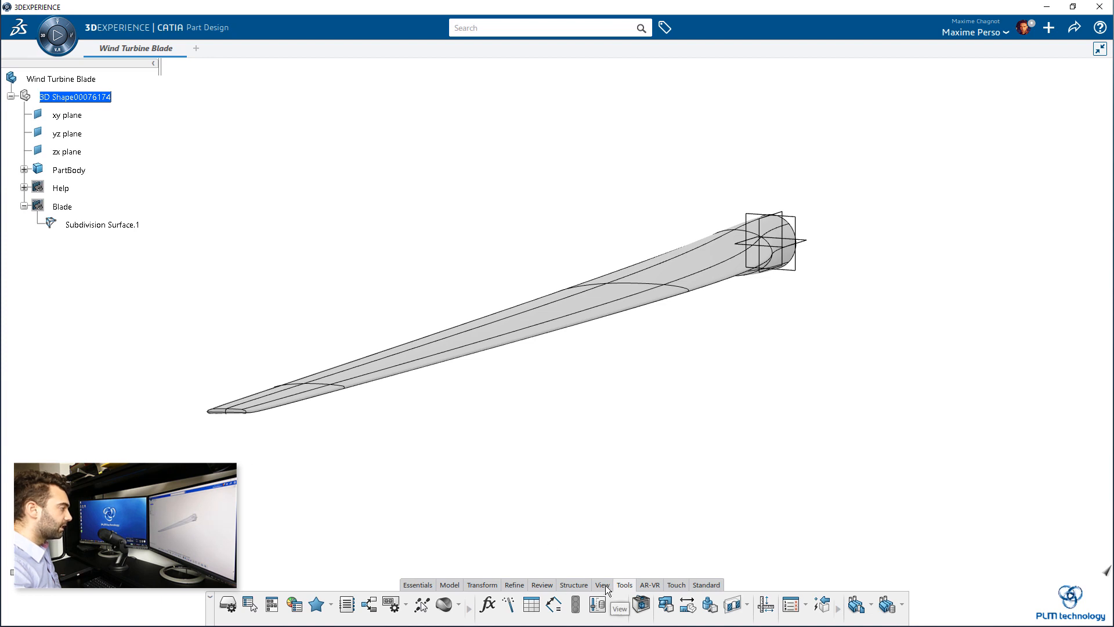
left_click(611, 605)
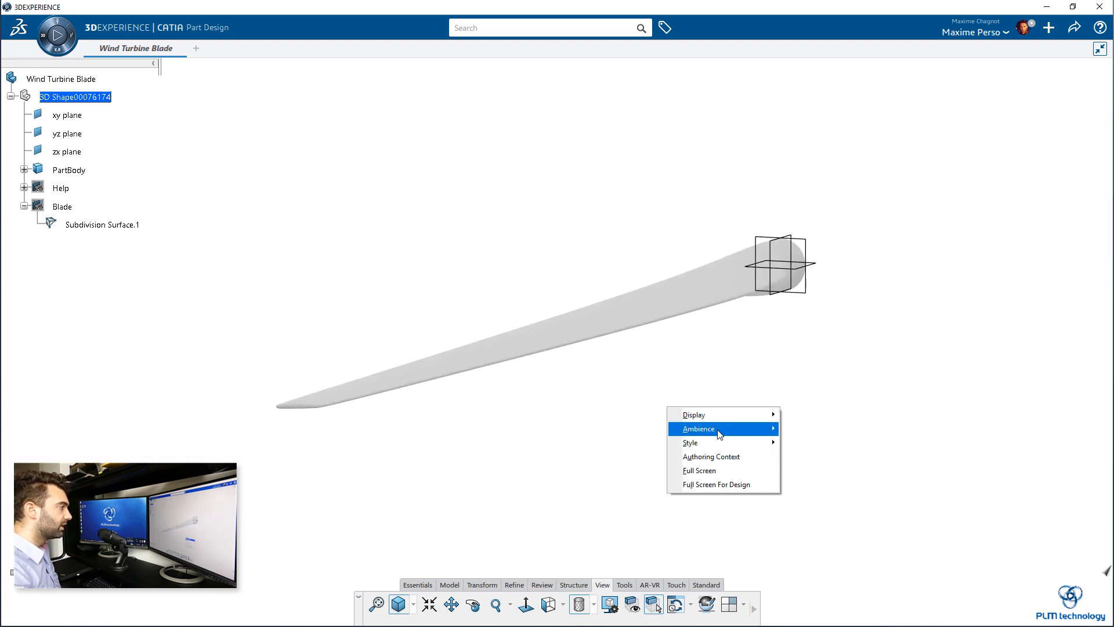
mouse_move(699, 428)
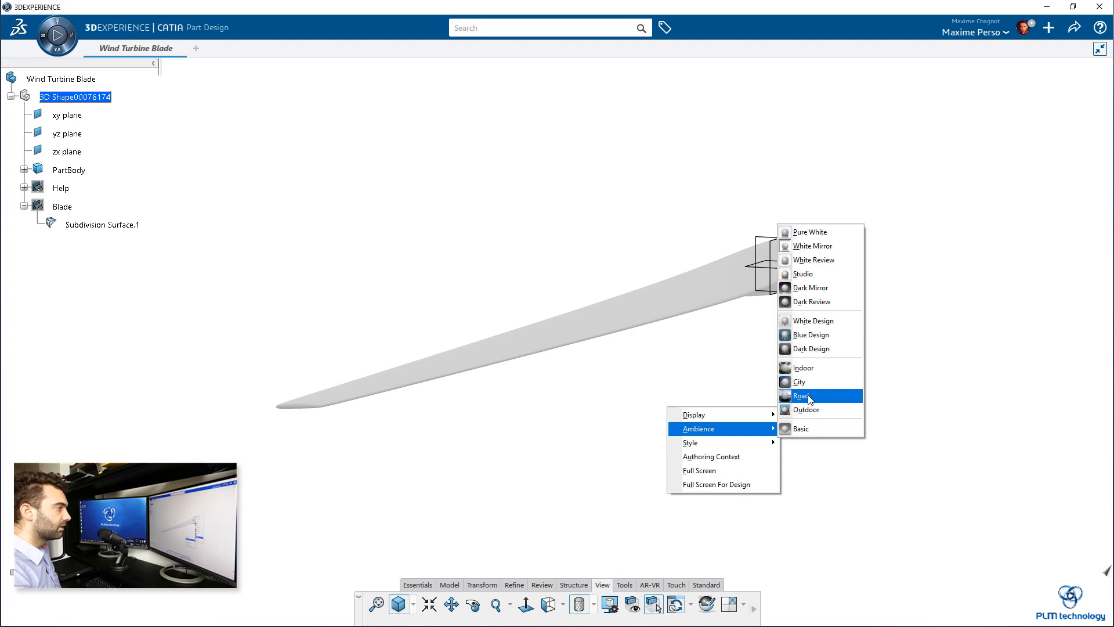
Apply the Road ambience, then bring up the ambience options to change the backdrop
left_click(801, 396)
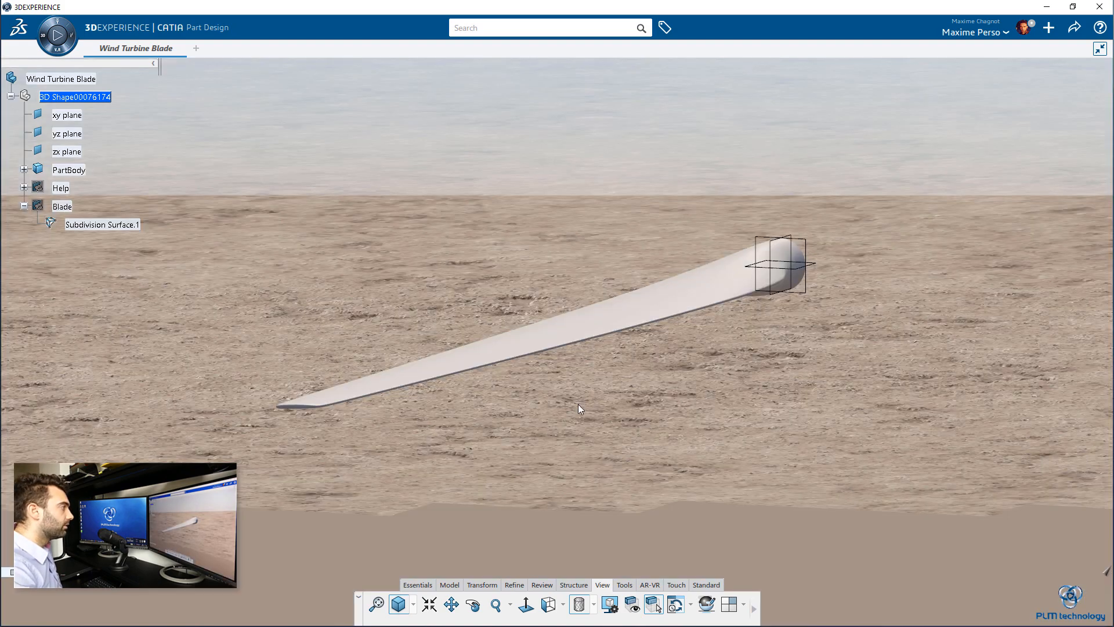
left_click_drag(580, 409, 604, 400)
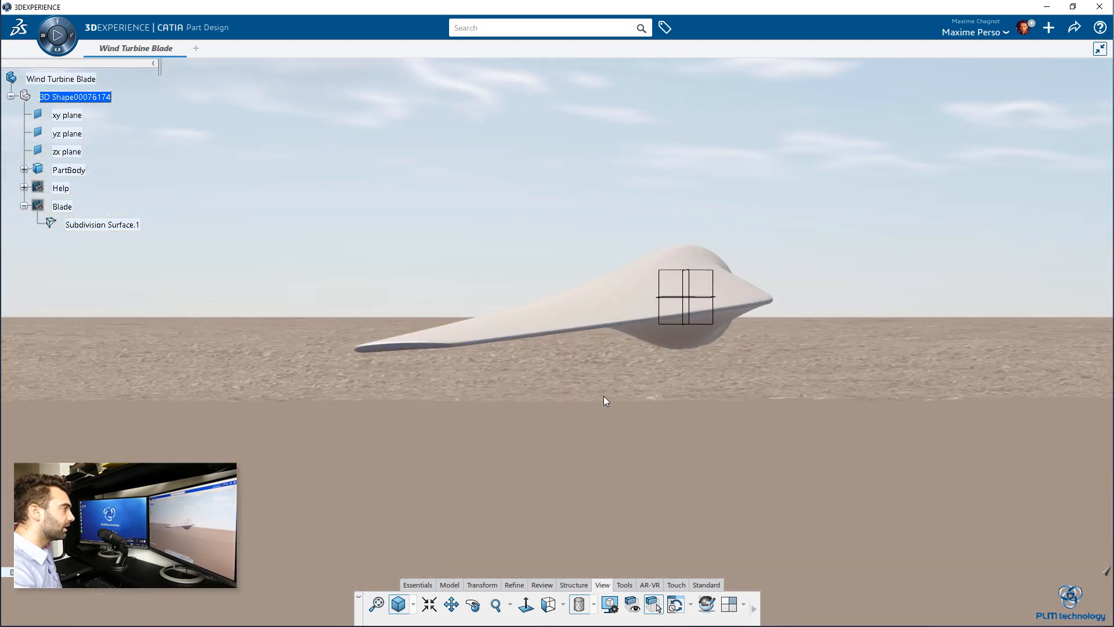
right_click(605, 402)
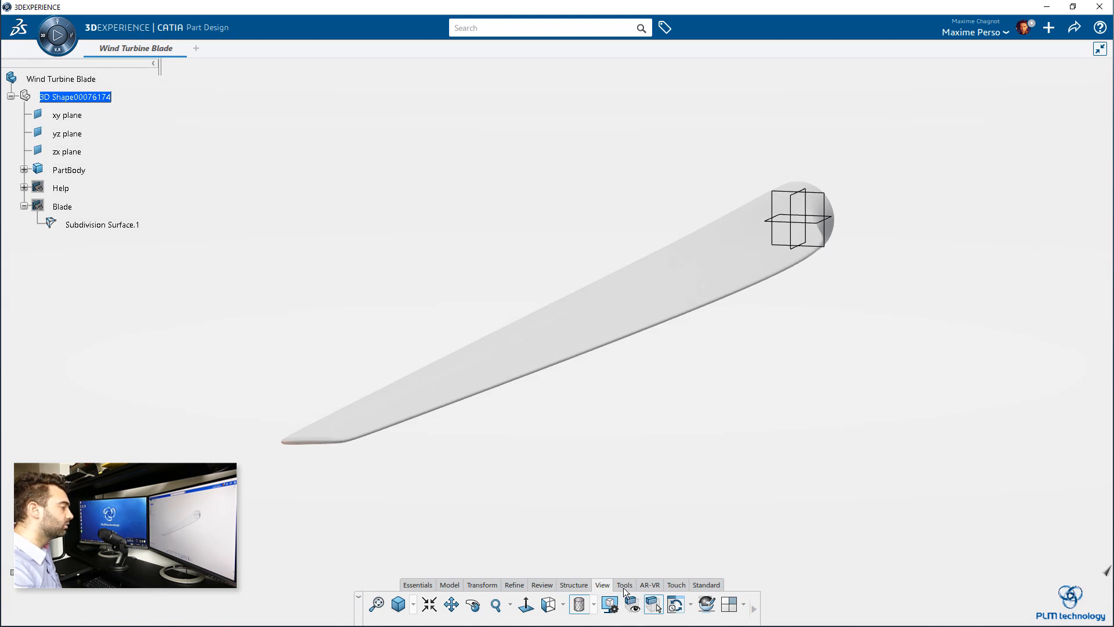
Filter the Material Browser to Covering Material and apply White Paint to the blade
left_click(624, 584)
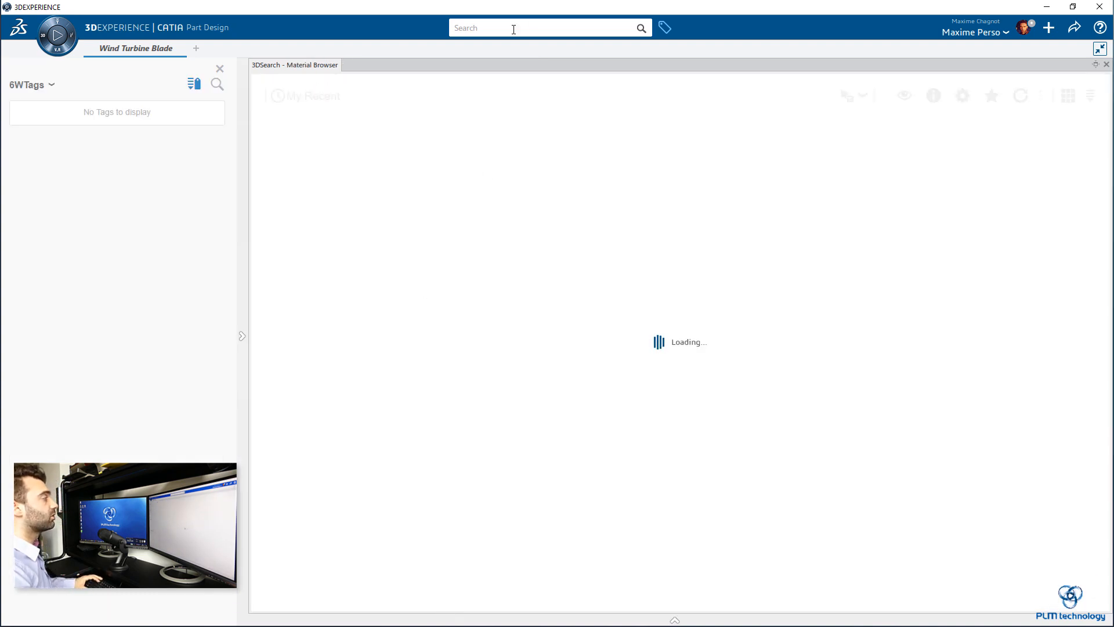
mouse_move(1106, 64)
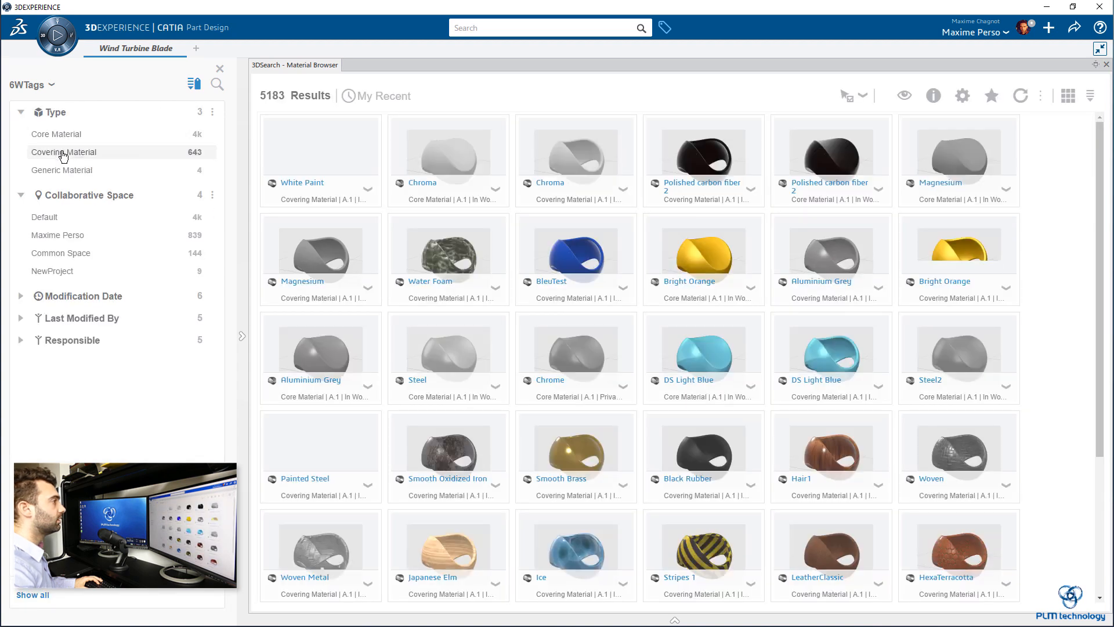
left_click(321, 153)
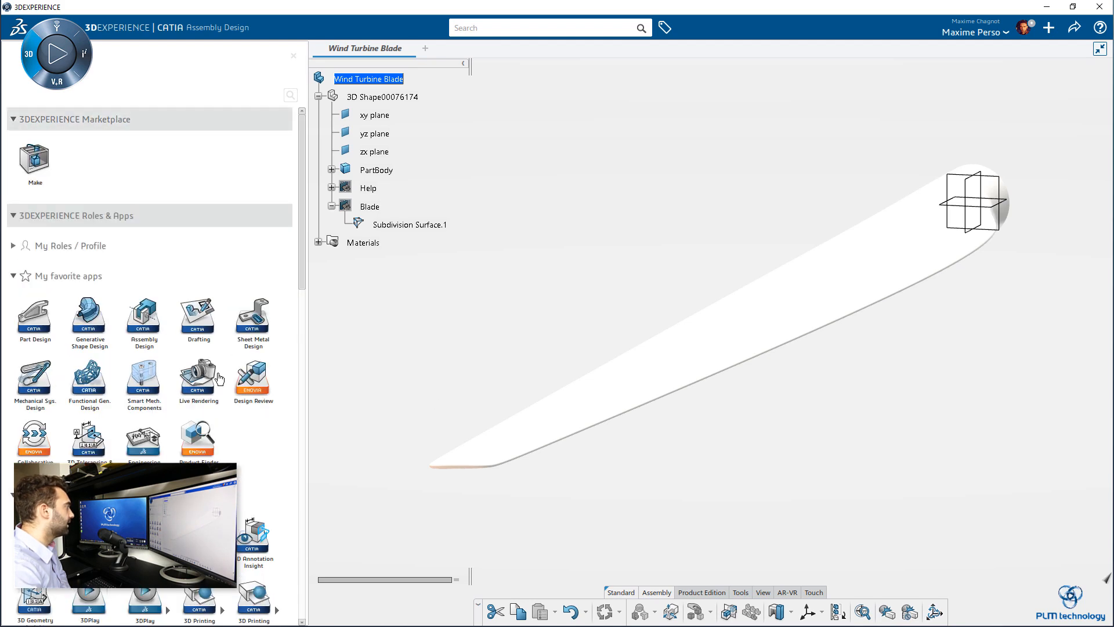
Launch Live Rendering and set the exterior_sky HDRI ambience behind the blade
left_click(199, 379)
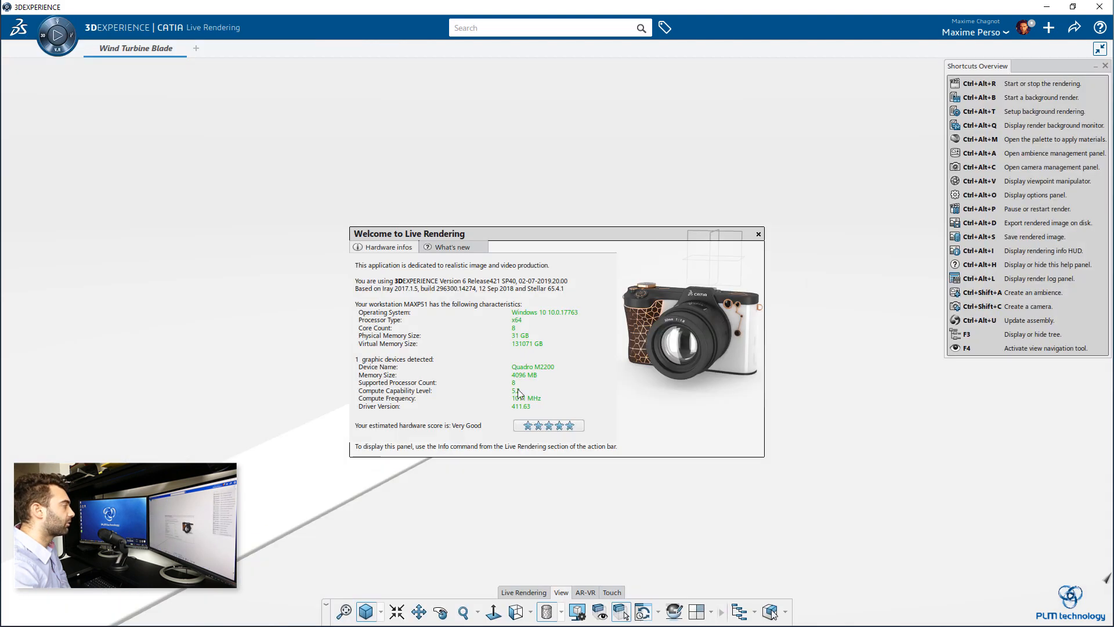
left_click(758, 234)
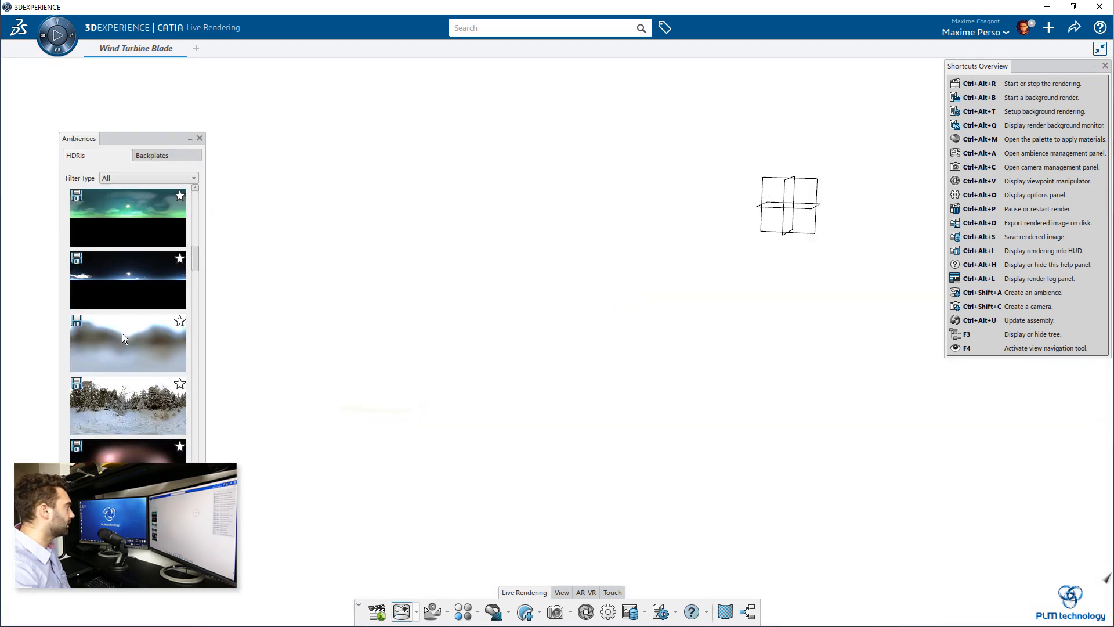
scroll("down", 3)
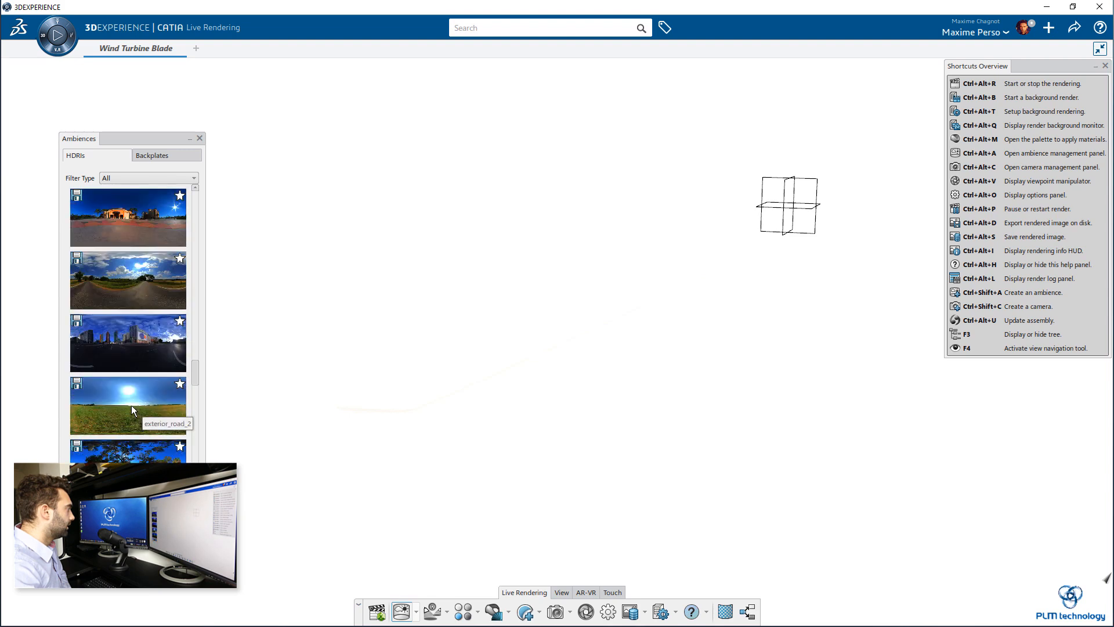
scroll("down", 3)
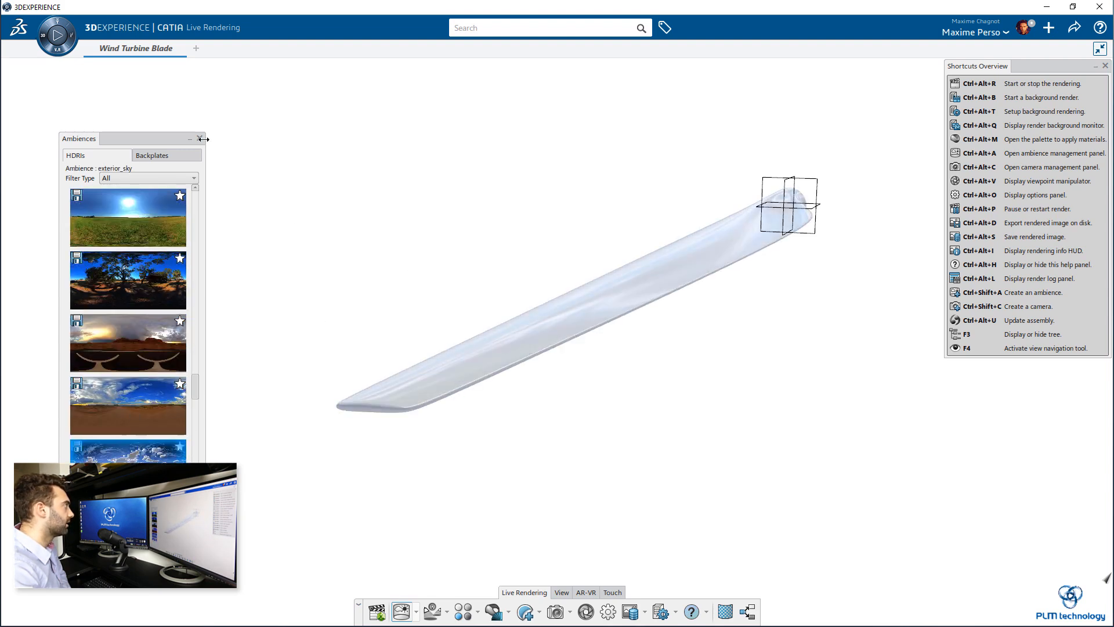
left_click(152, 155)
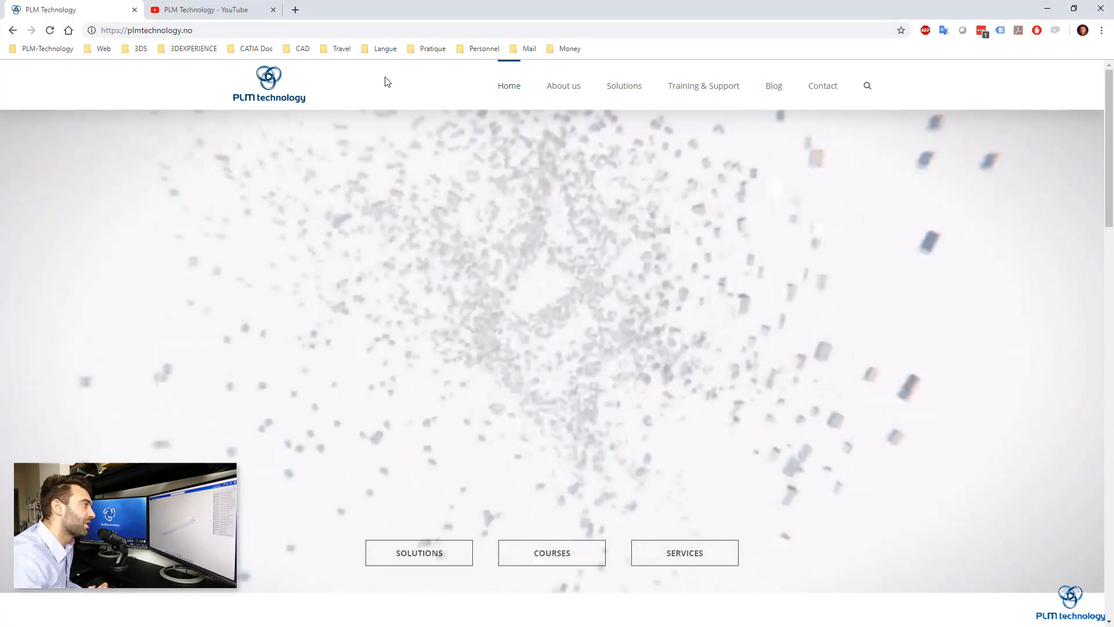
Scroll plmtechnology.no, open its Blog, then show the PLM Technology YouTube channel tab
scroll("down", 3)
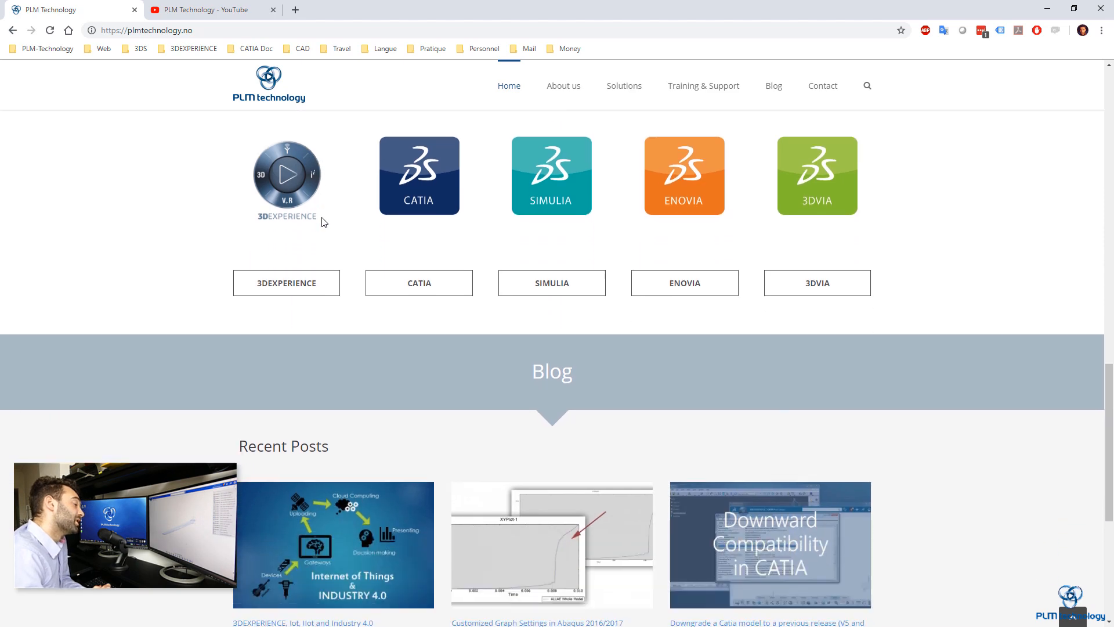
left_click(703, 85)
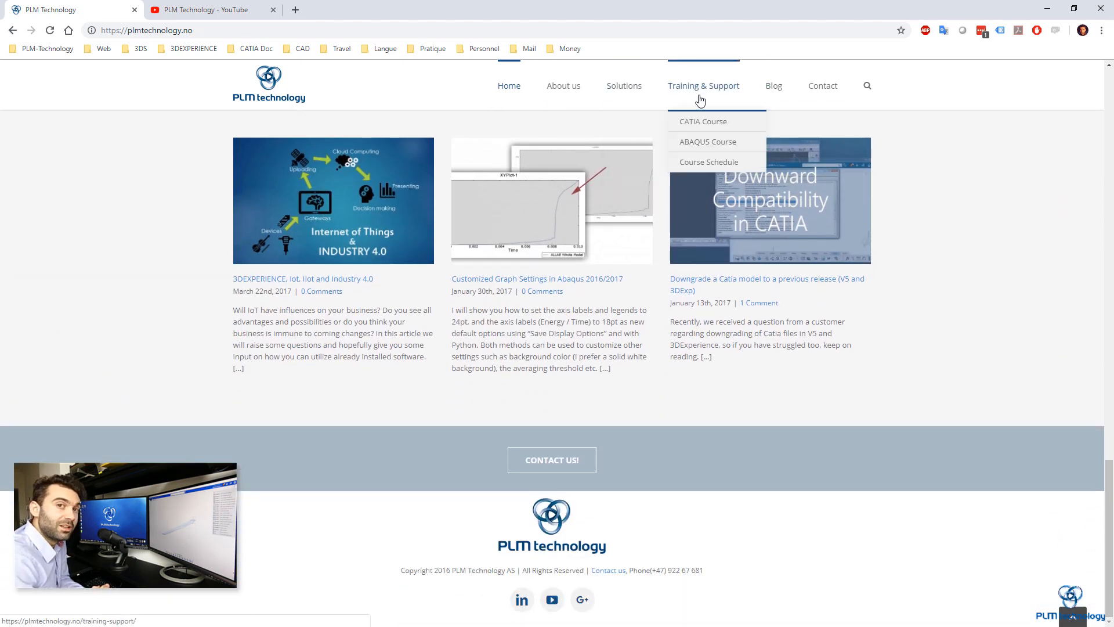
left_click(703, 85)
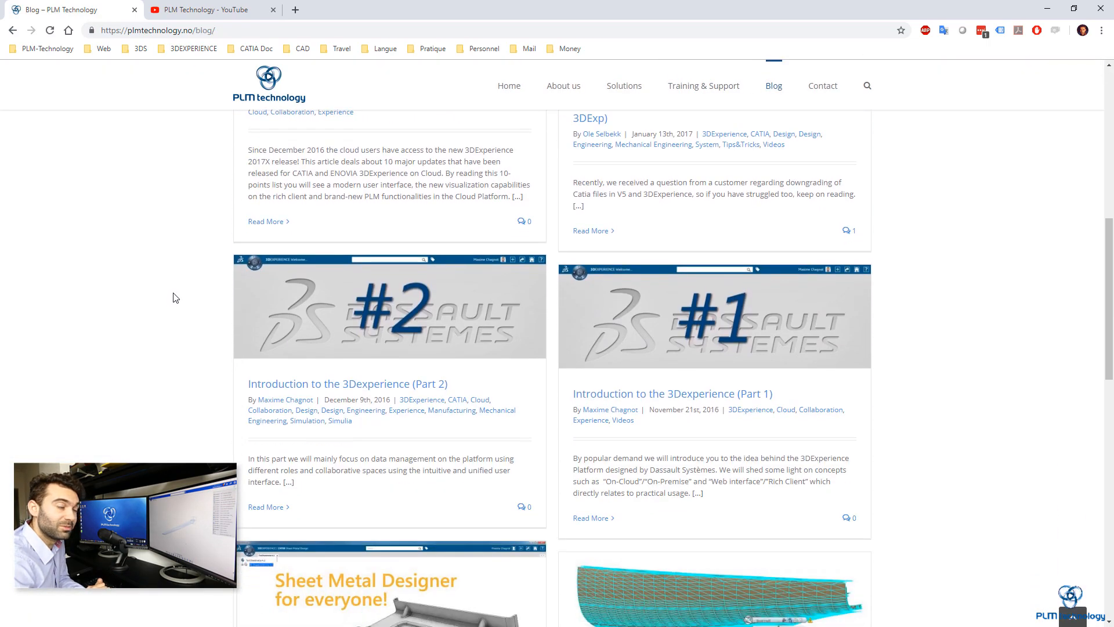
left_click(206, 9)
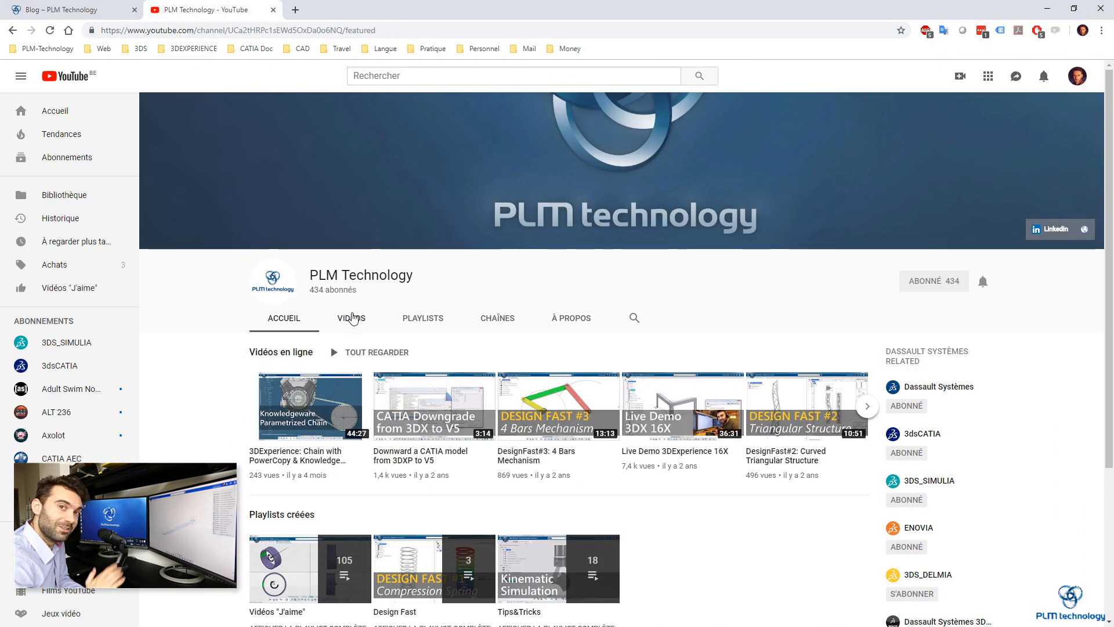